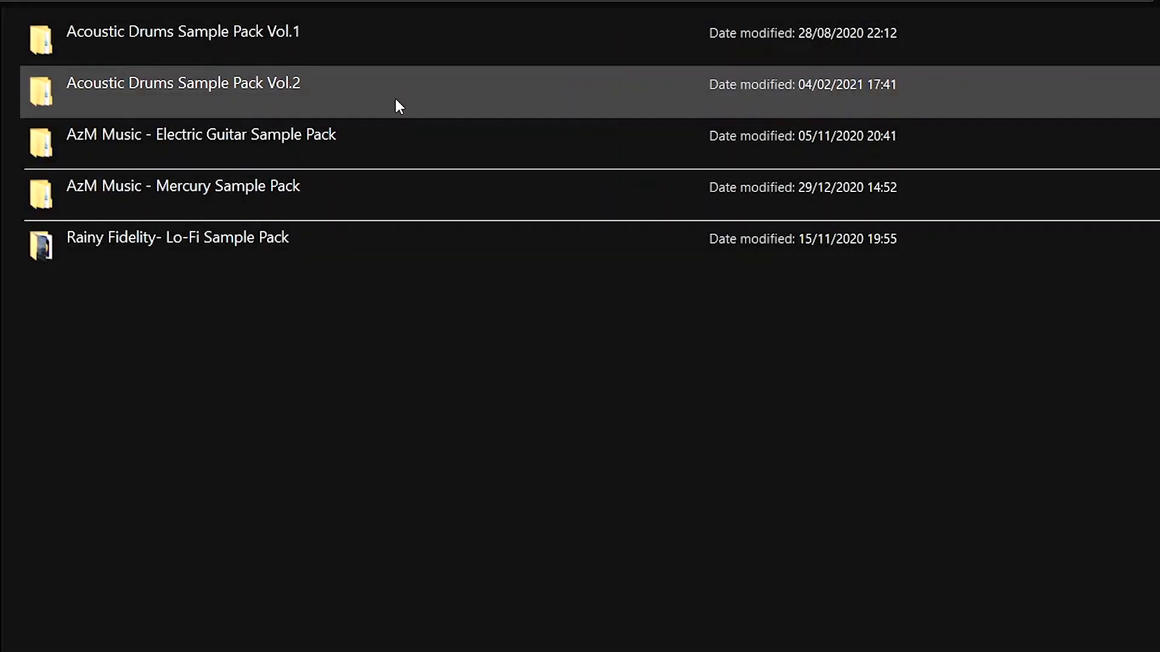
# Open the Acoustic Drums Sample Pack Vol.2 folder and browse its AzM Music Fill WAVs.
pyautogui.doubleClick(182, 83)
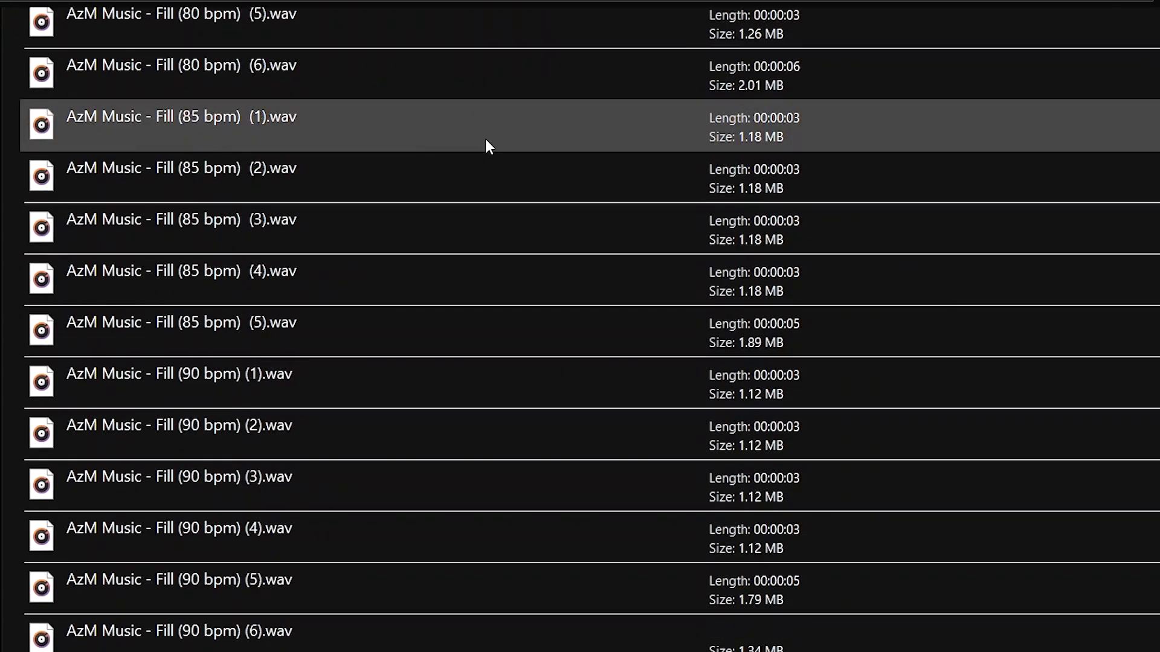
pyautogui.scroll(-3)
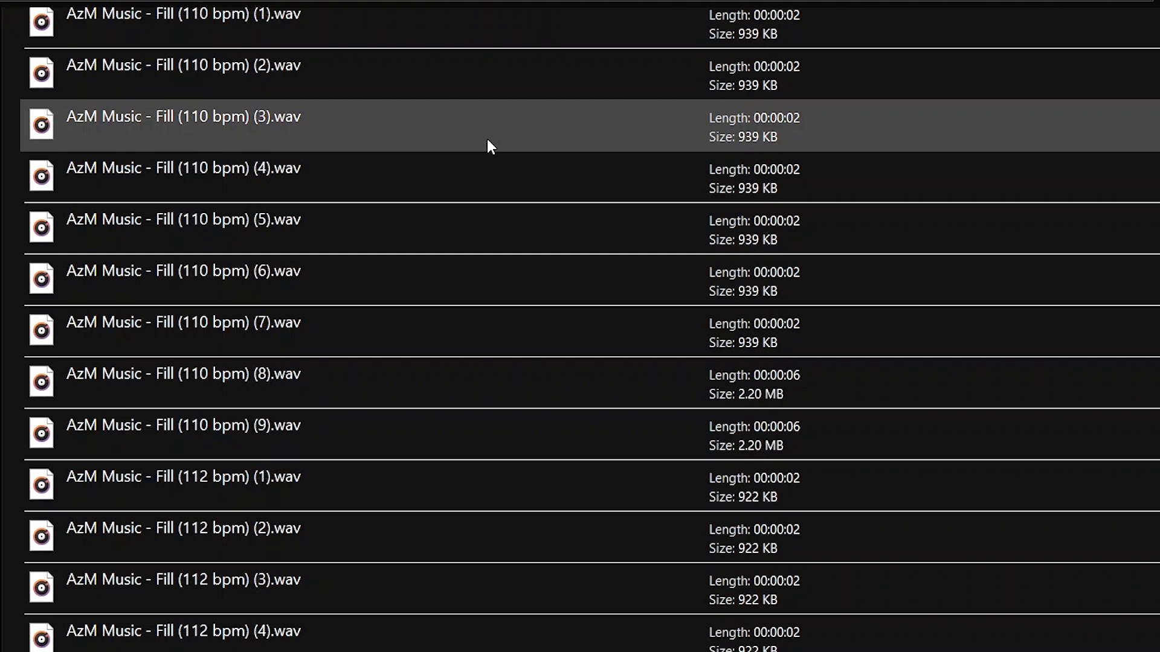
pyautogui.scroll(-3)
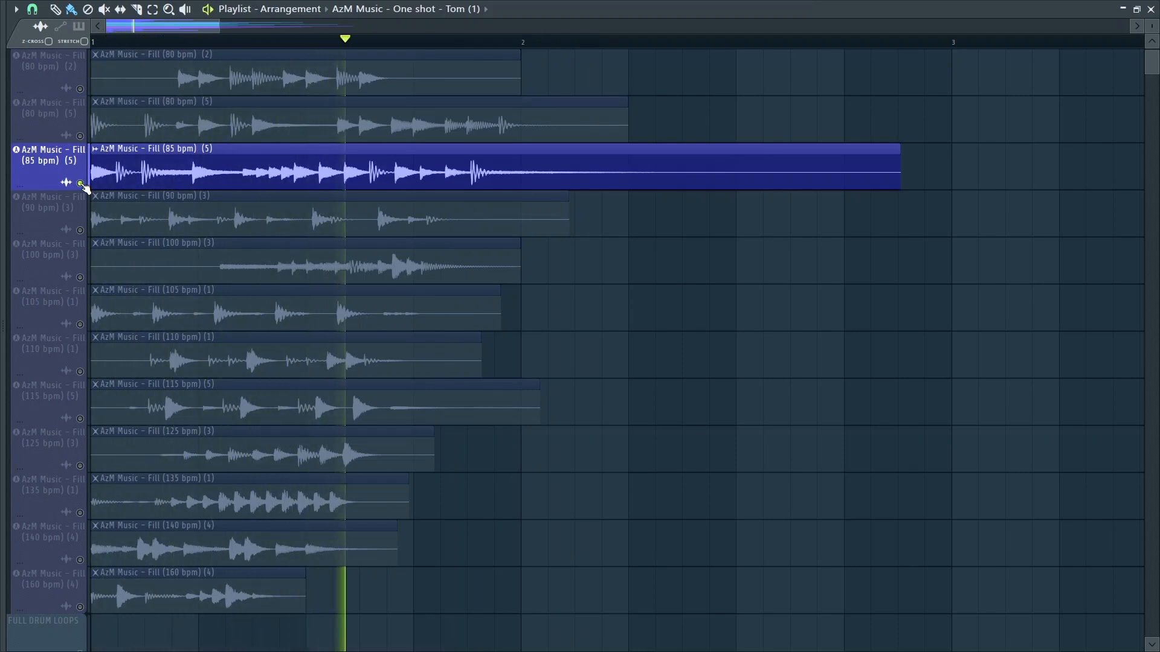
# Solo and play the Fill tracks at 85, 125 and 140 bpm in turn.
pyautogui.click(633, 42)
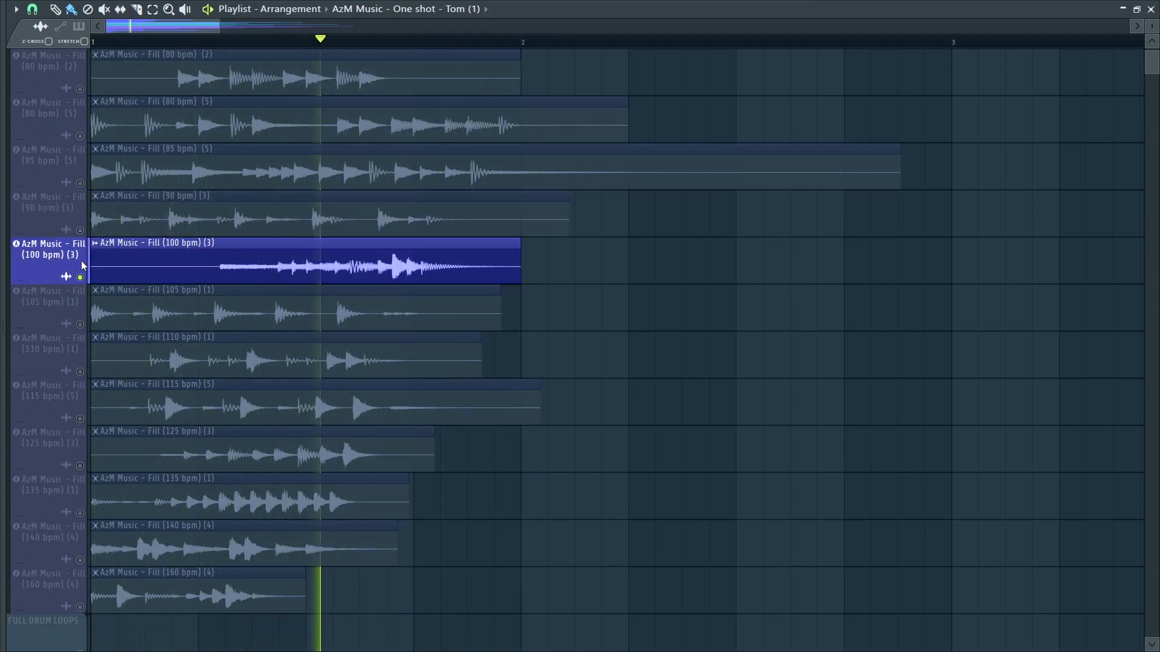
pyautogui.scroll(-3)
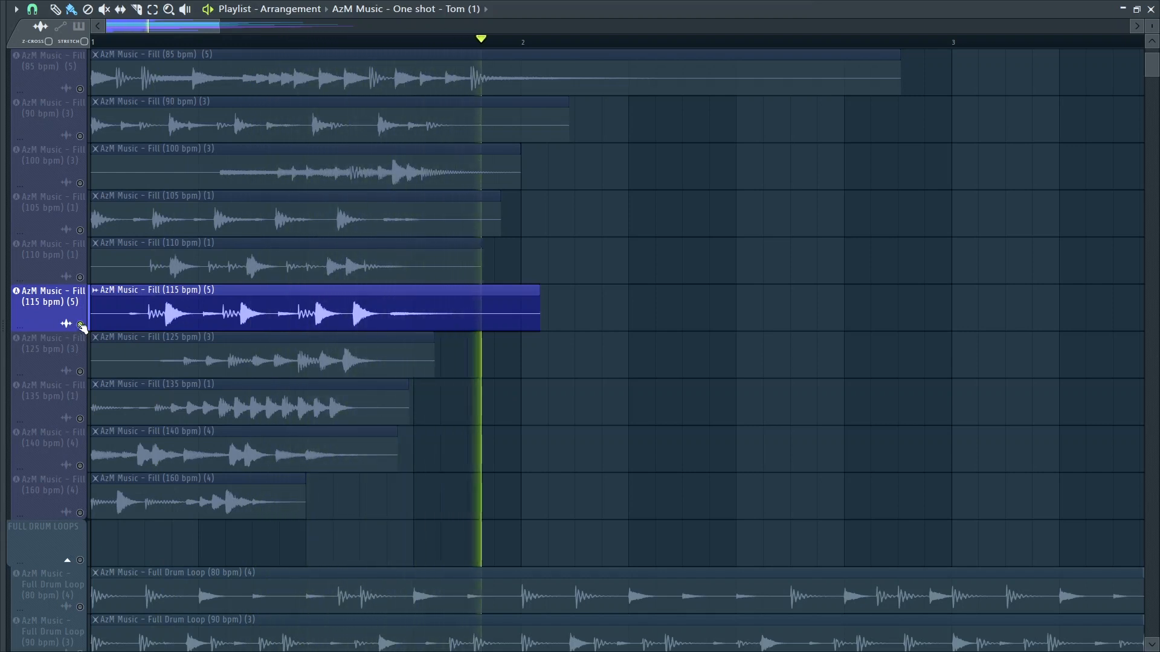
pyautogui.scroll(-3)
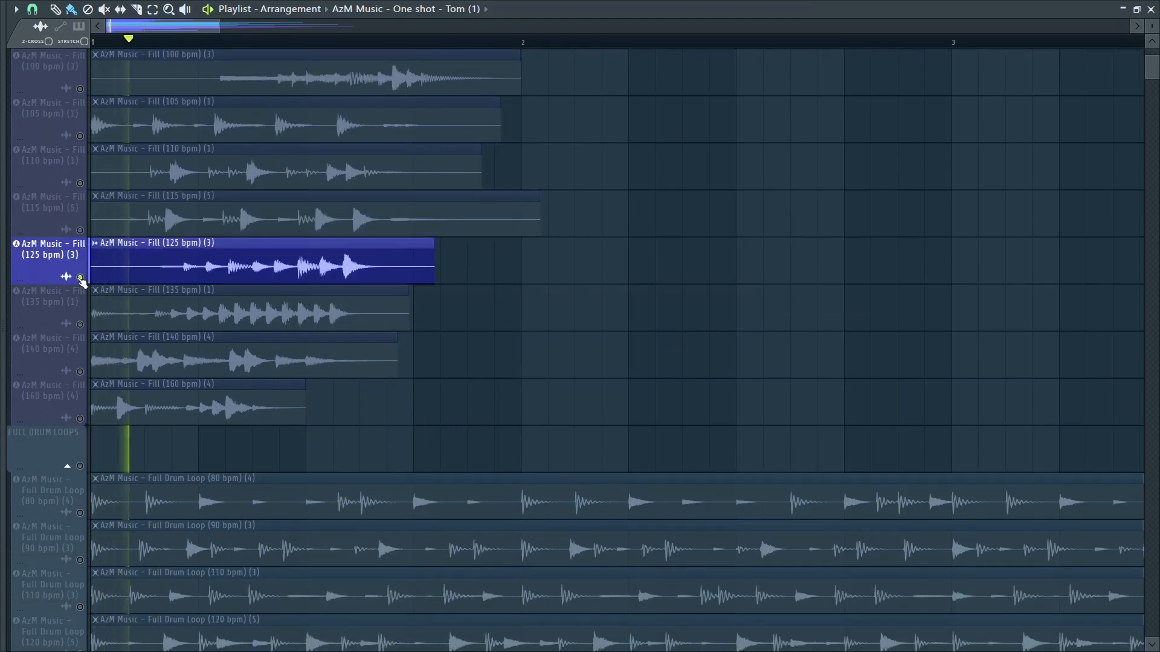
pyautogui.click(415, 38)
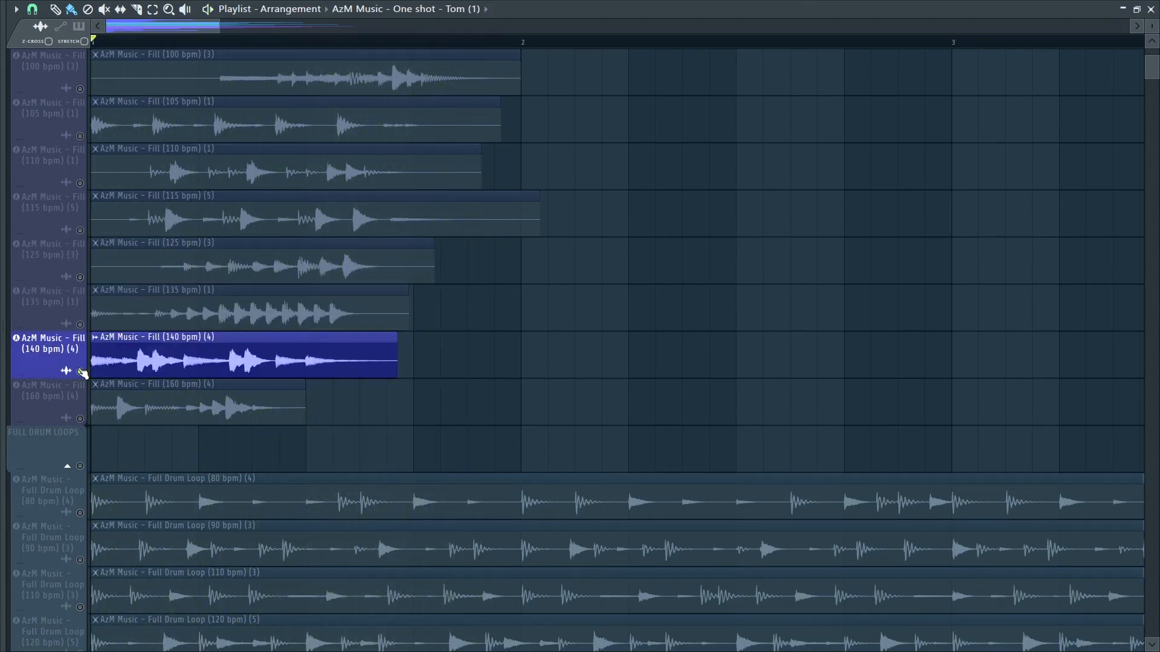
pyautogui.click(350, 39)
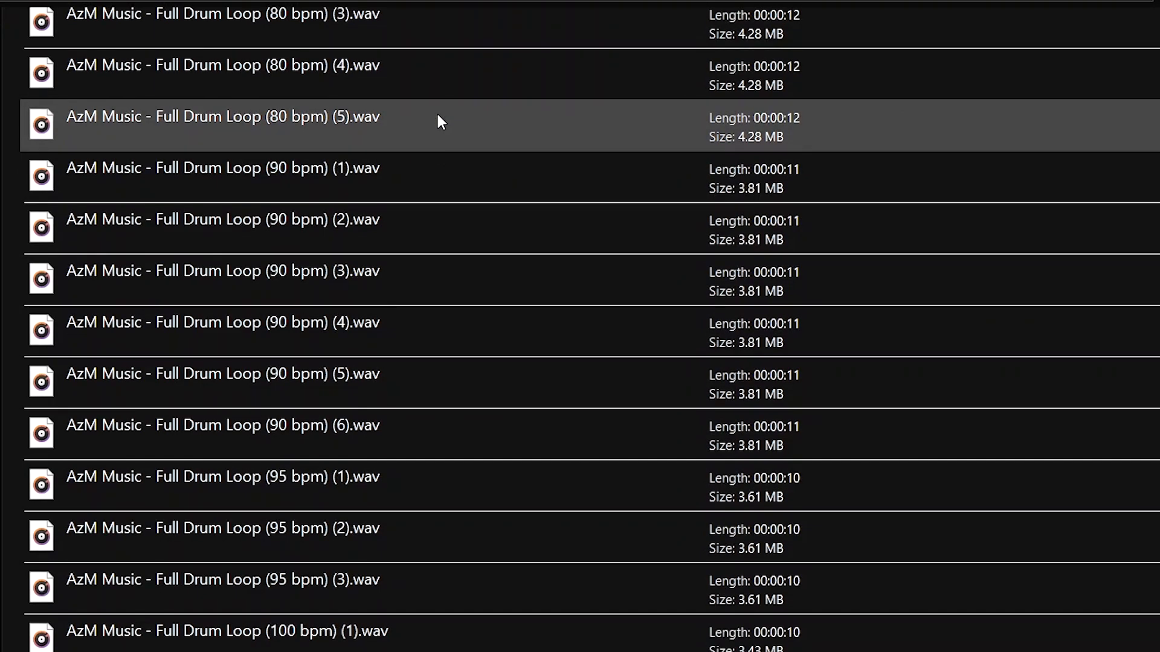
pyautogui.scroll(-3)
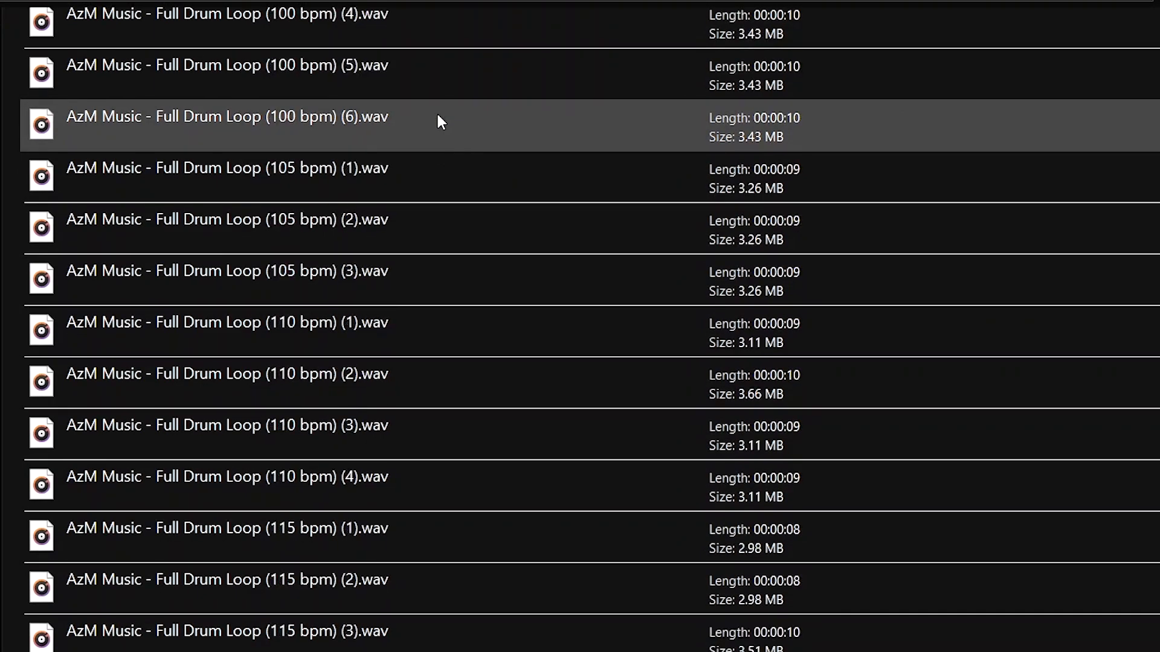
pyautogui.scroll(-3)
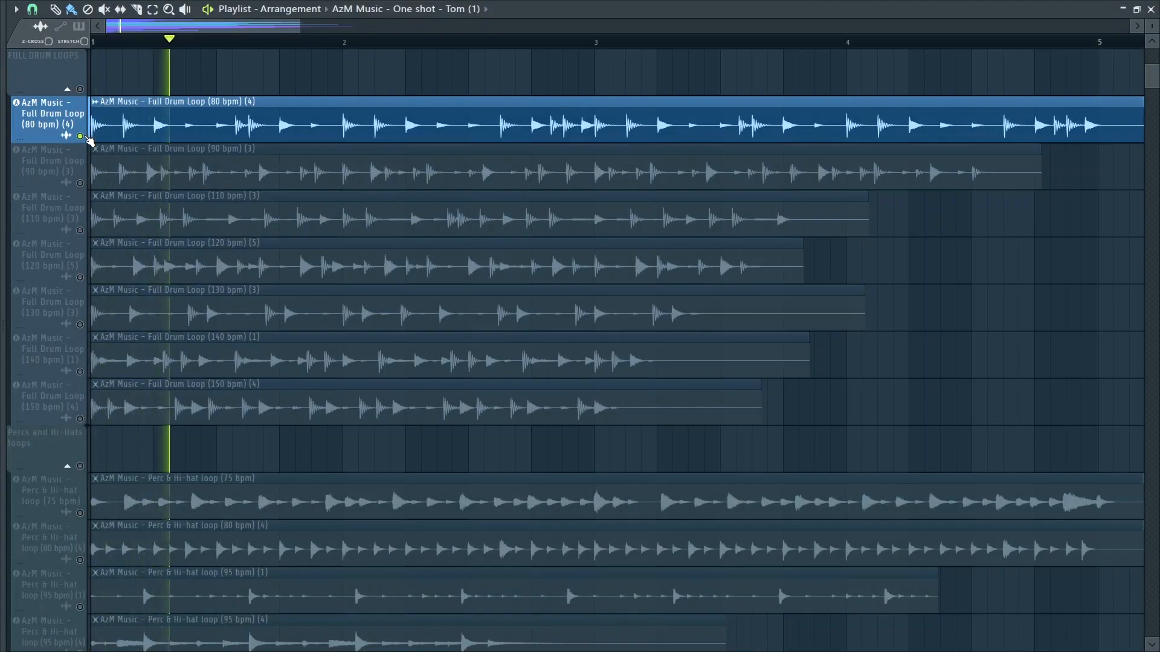
# Solo the Full Drum Loop tracks at 80, 90 and 110 bpm in turn.
pyautogui.click(336, 42)
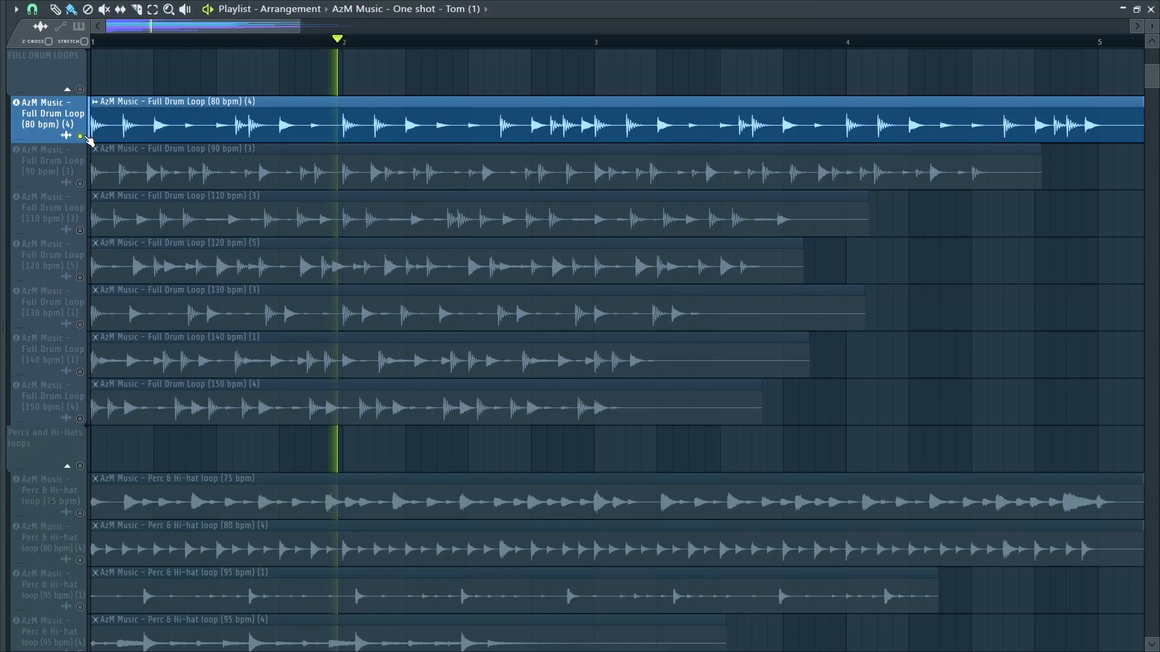
pyautogui.click(505, 41)
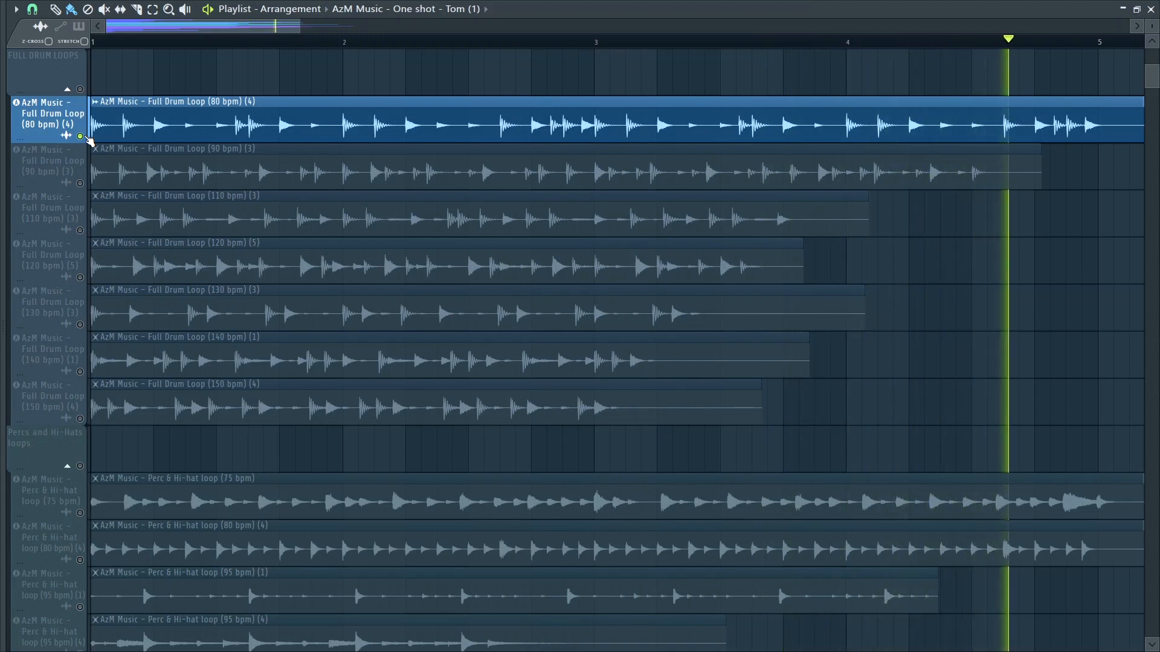
pyautogui.click(48, 160)
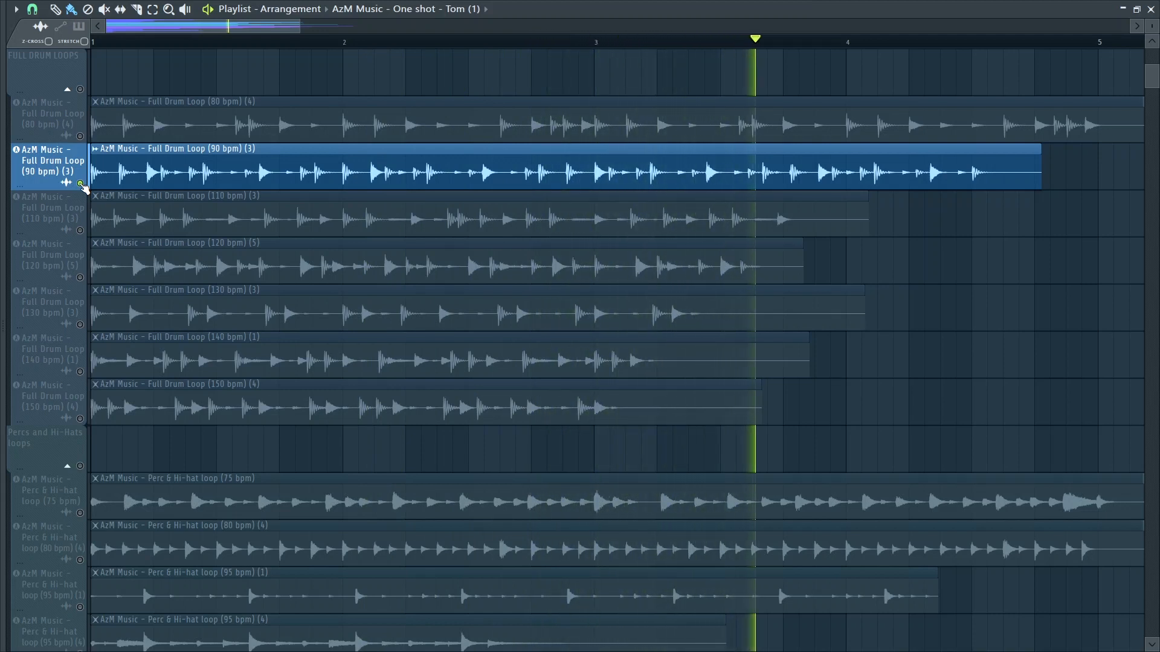
pyautogui.click(922, 42)
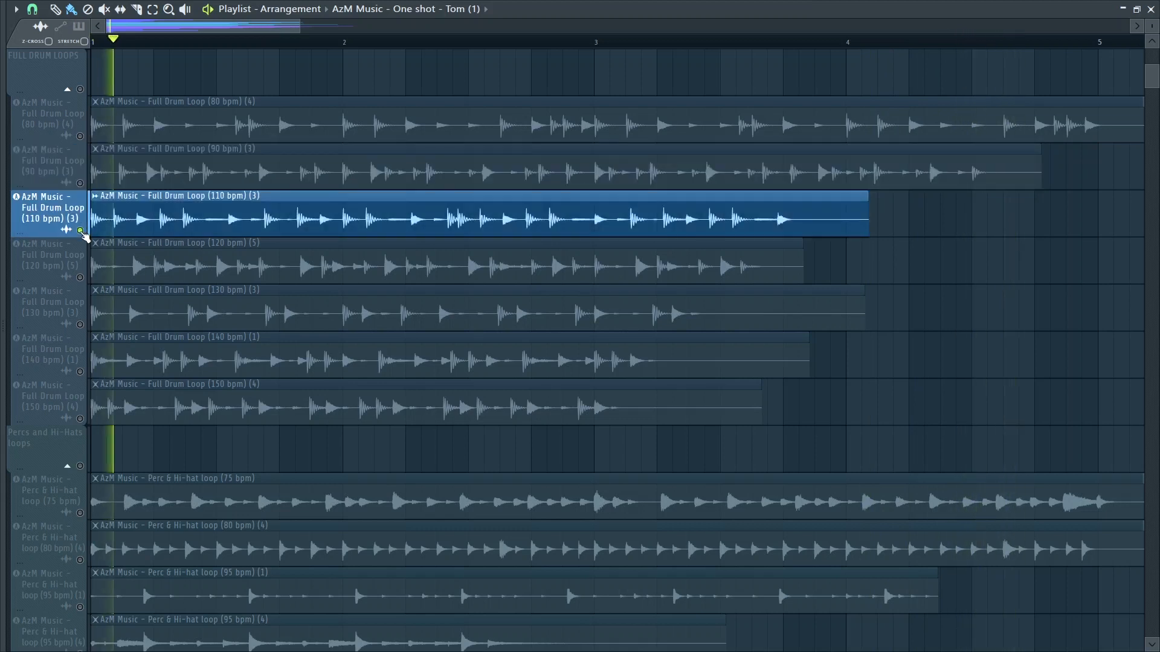
pyautogui.click(281, 42)
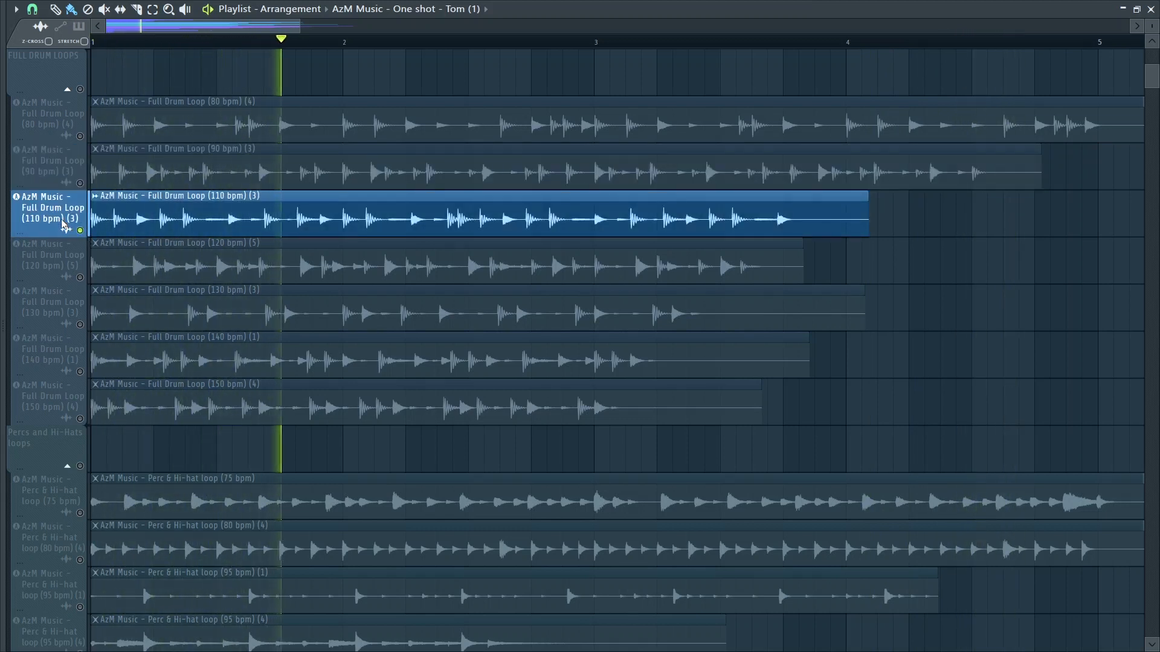
pyautogui.click(449, 39)
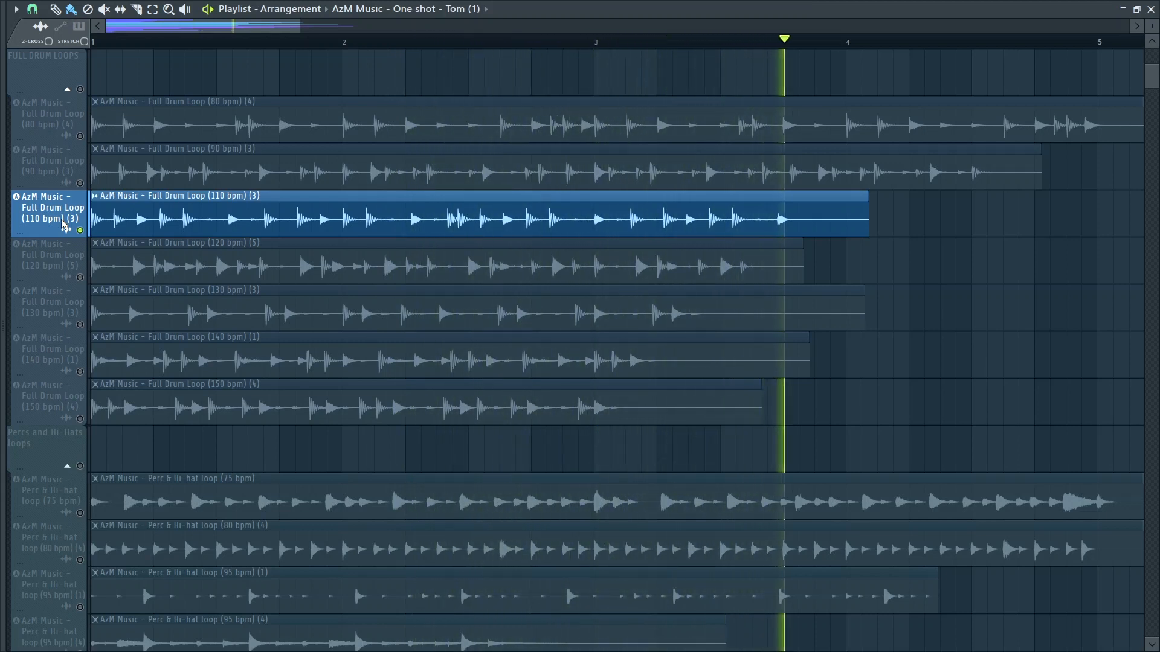
pyautogui.click(49, 254)
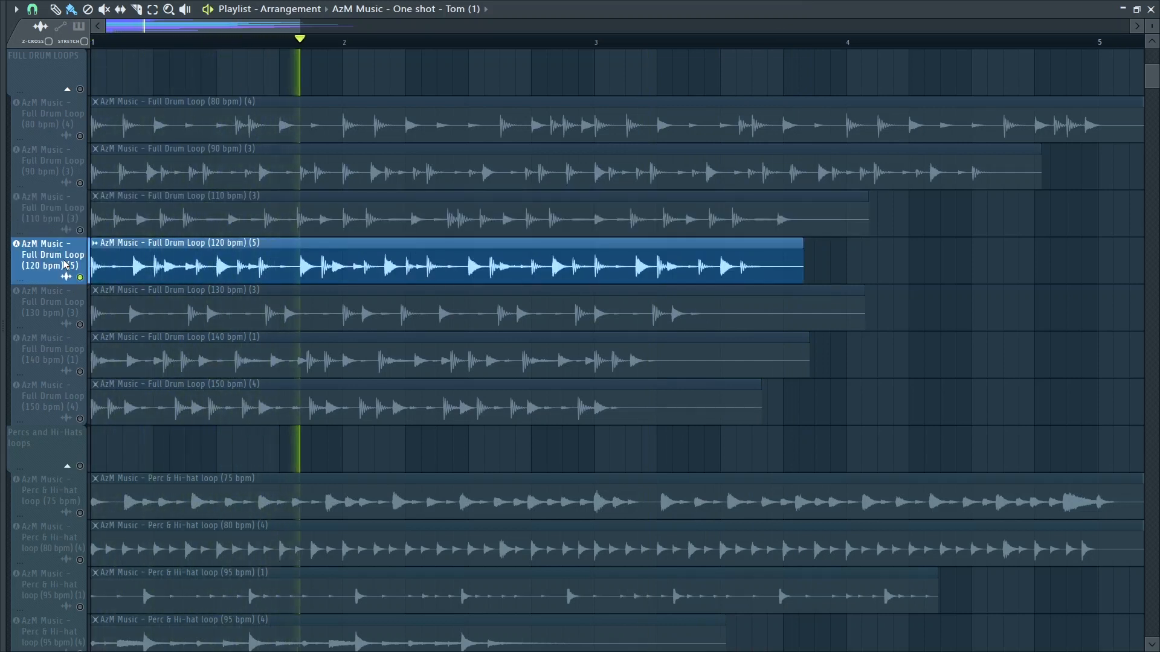
# Solo the Full Drum Loops at 120, 140 and 150 bpm, moving on to percussion loops.
pyautogui.click(468, 39)
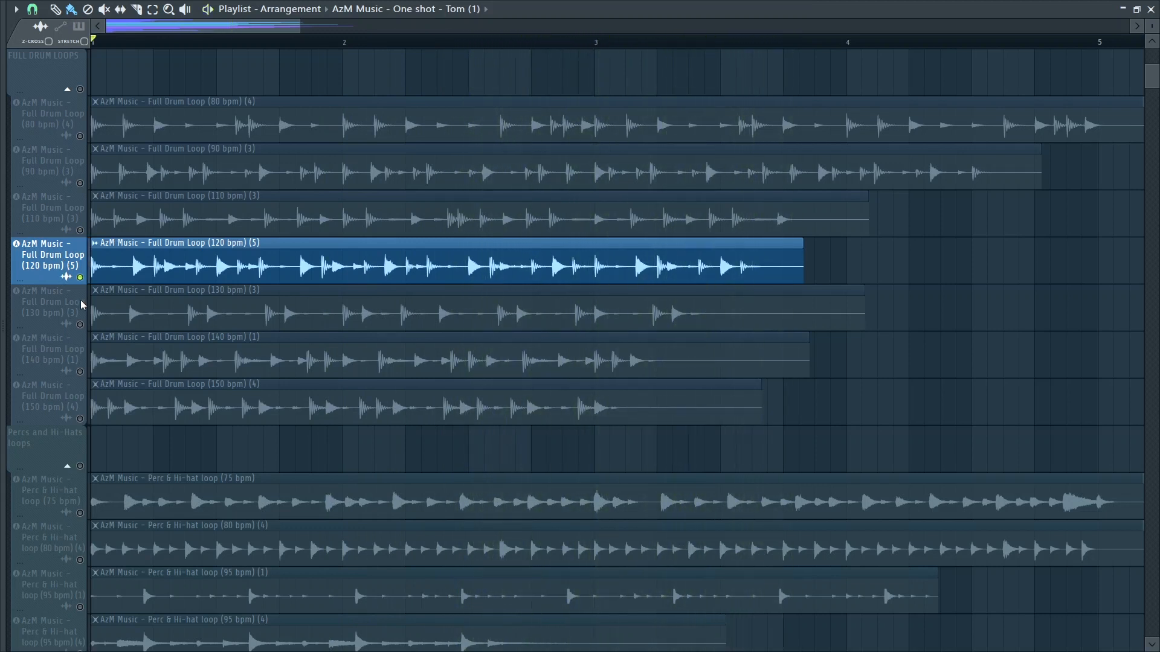
pyautogui.click(48, 302)
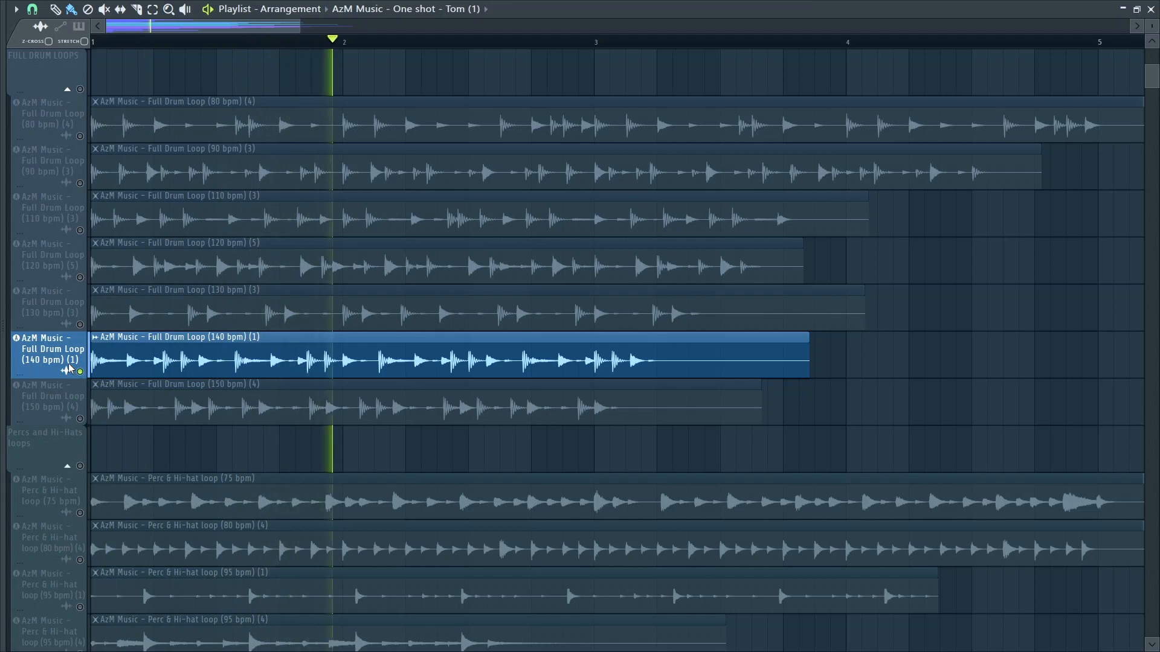
pyautogui.click(501, 42)
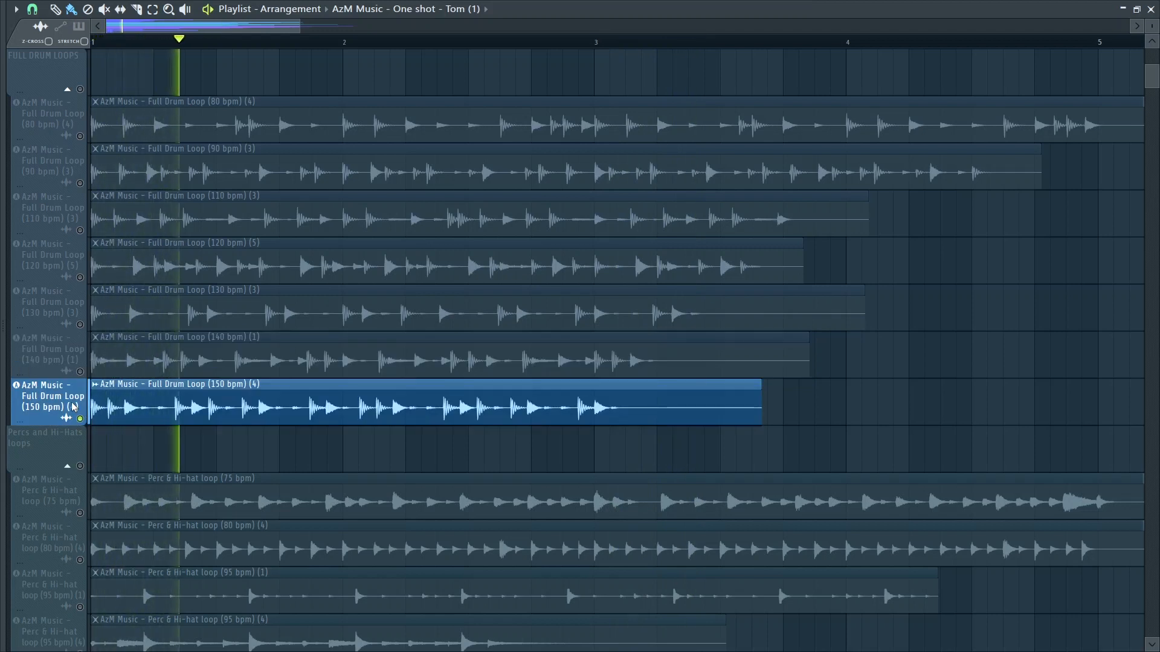
pyautogui.click(346, 39)
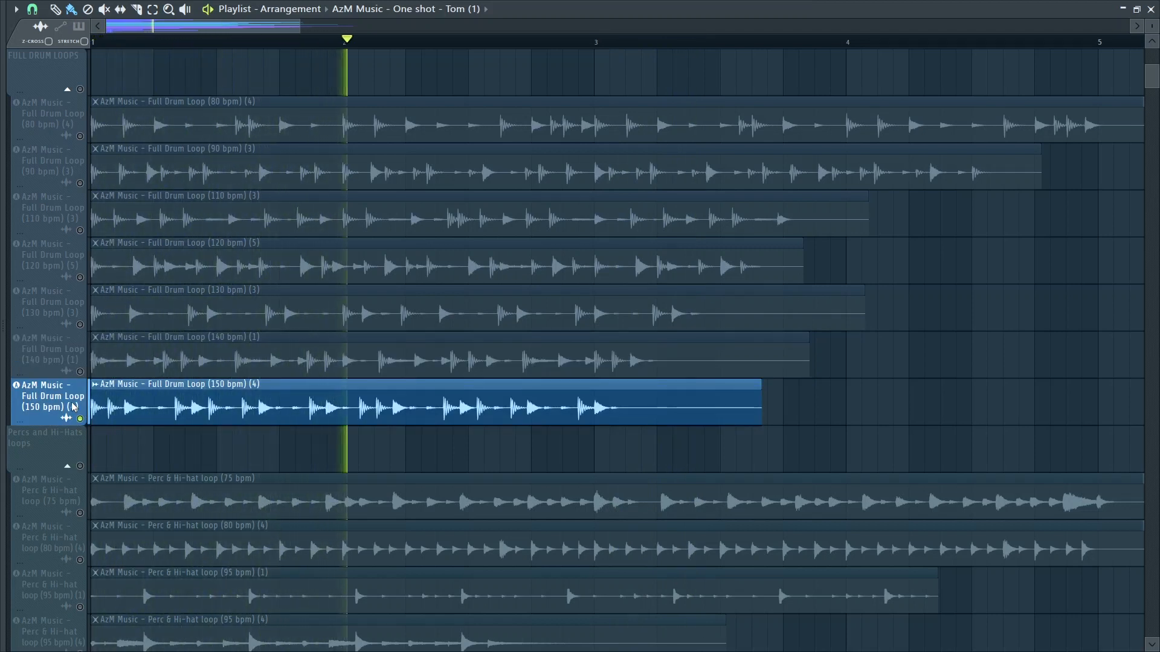
pyautogui.click(513, 40)
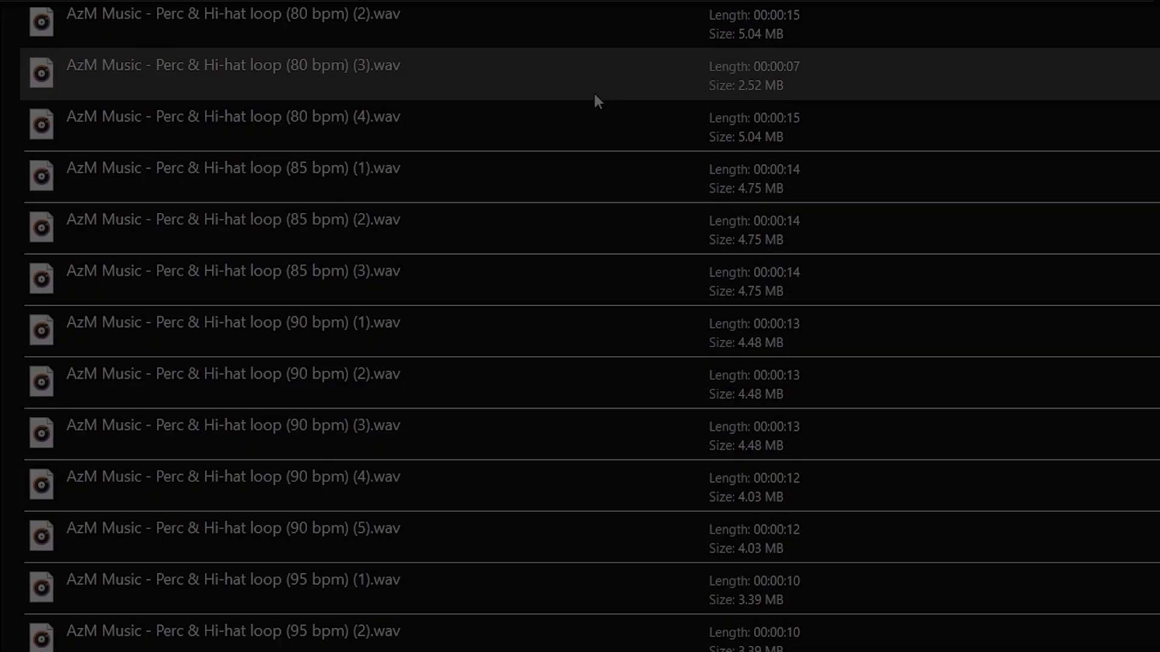
pyautogui.scroll(-3)
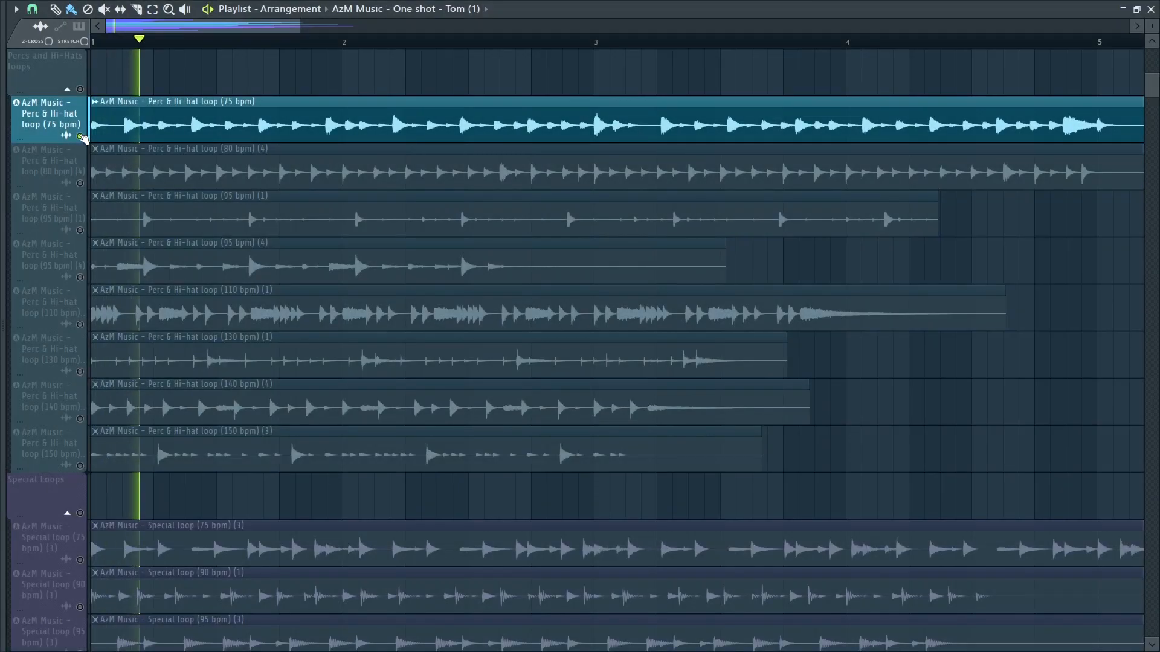
# Solo and play the Perc & Hi-hat loops at 80 and 95 bpm.
pyautogui.click(307, 39)
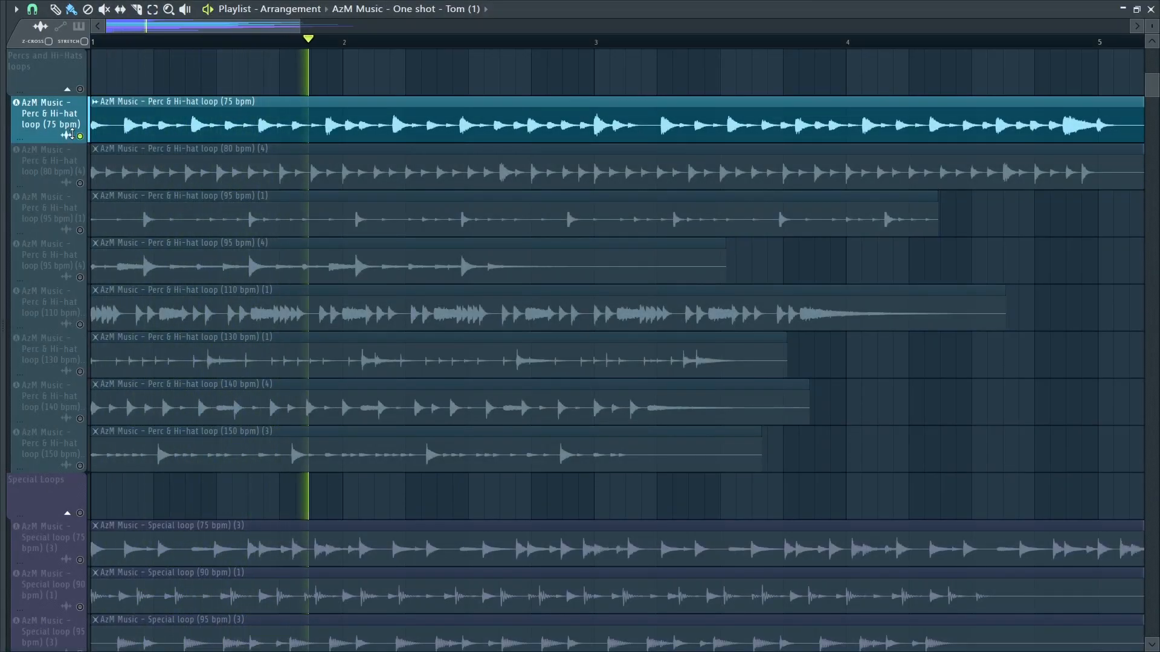
pyautogui.click(477, 39)
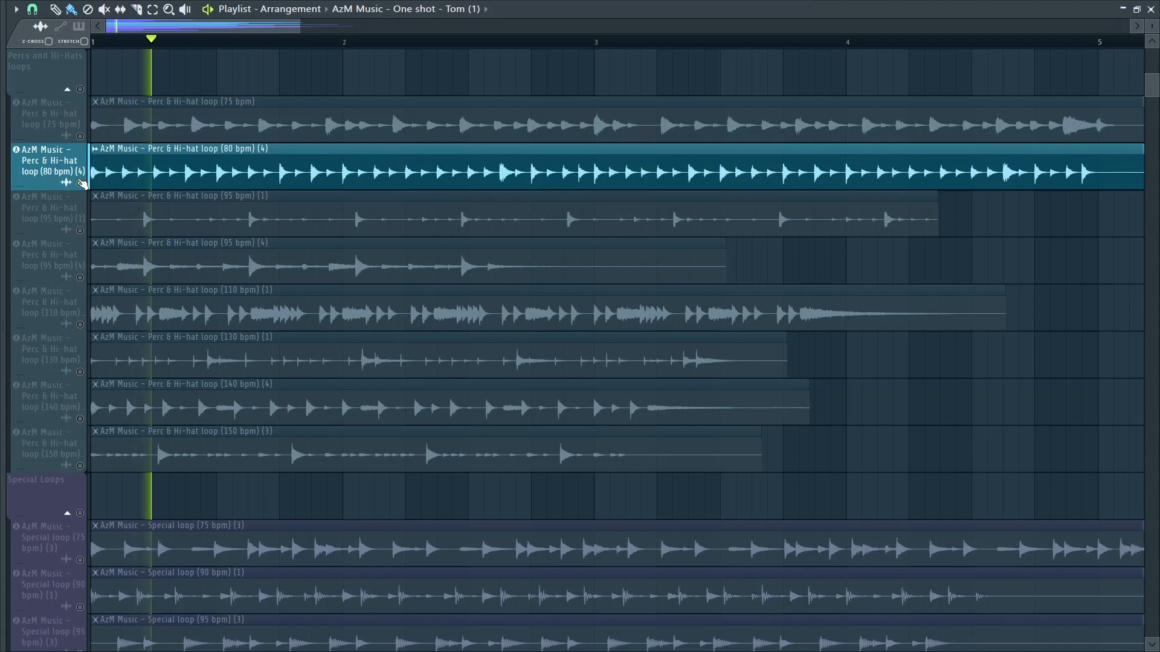
pyautogui.click(315, 38)
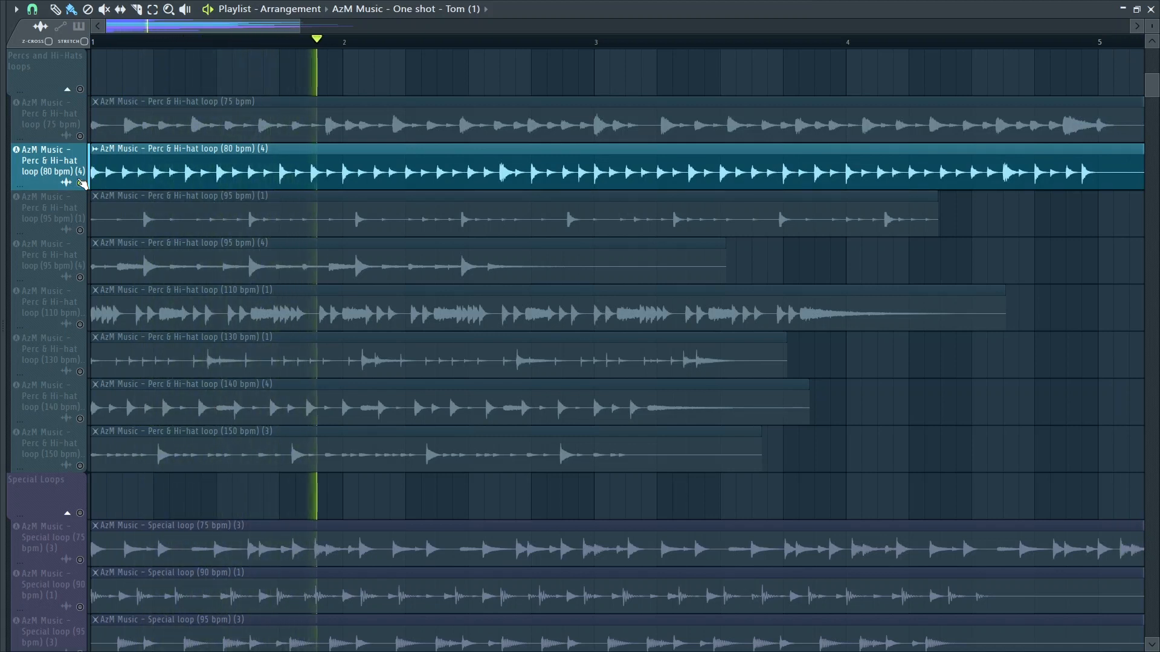
pyautogui.click(484, 41)
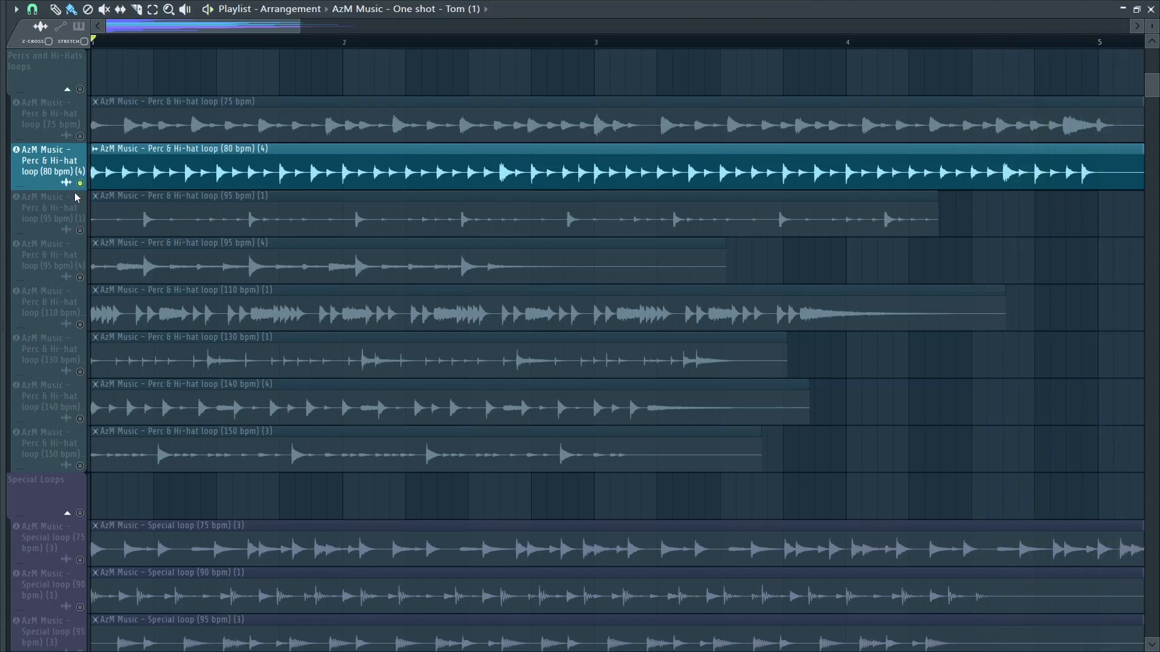
pyautogui.click(48, 212)
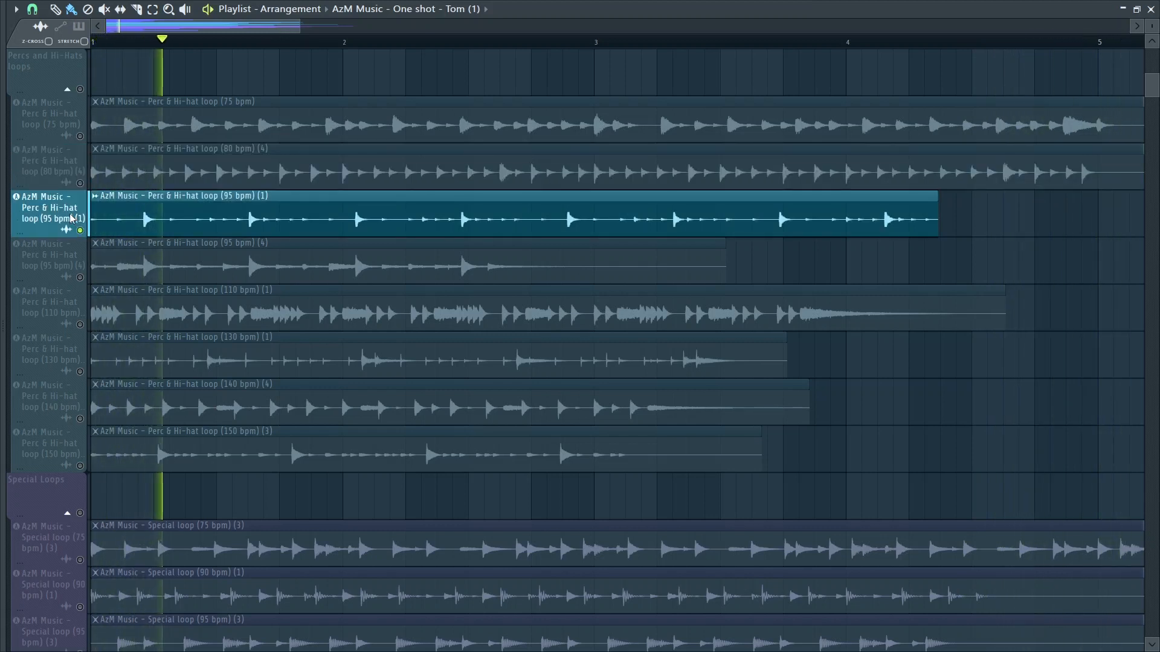
pyautogui.click(330, 42)
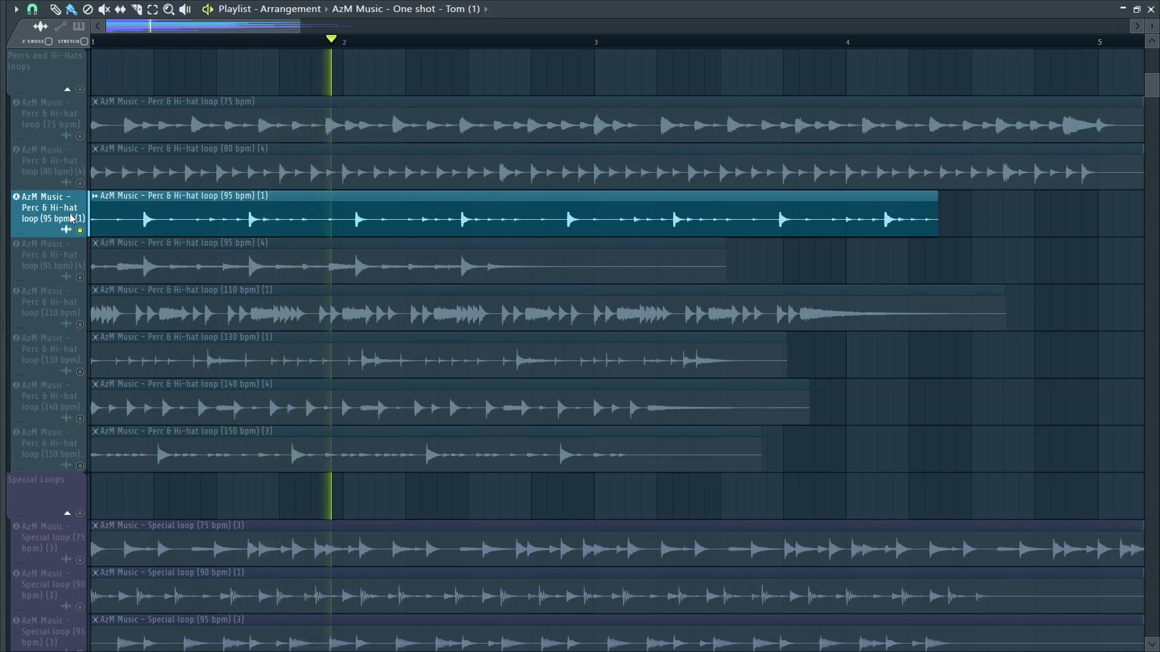
pyautogui.click(498, 42)
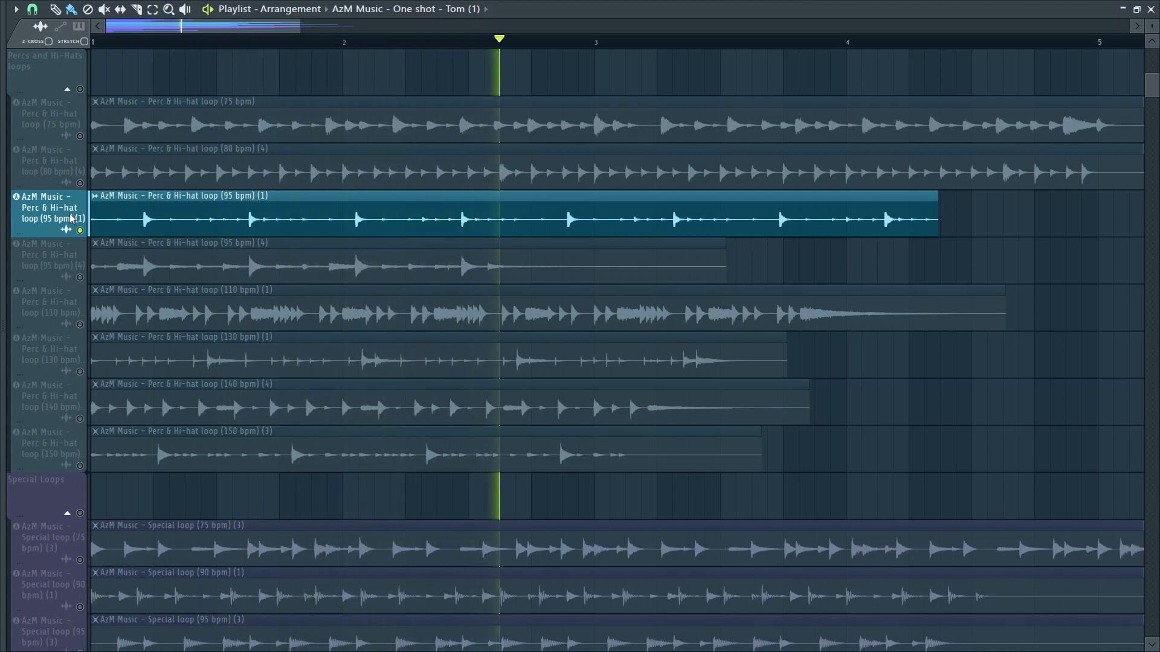
pyautogui.click(666, 38)
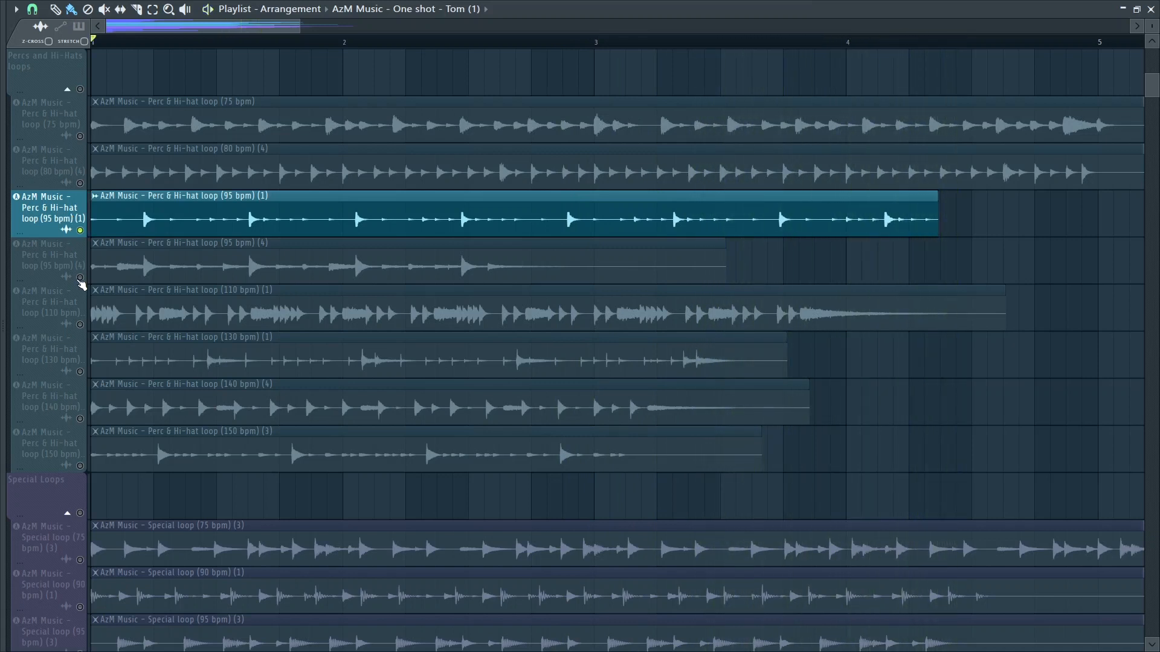
# Solo the Perc & Hi-hat loops at 110, 130, 140 and 150 bpm in turn.
pyautogui.click(49, 255)
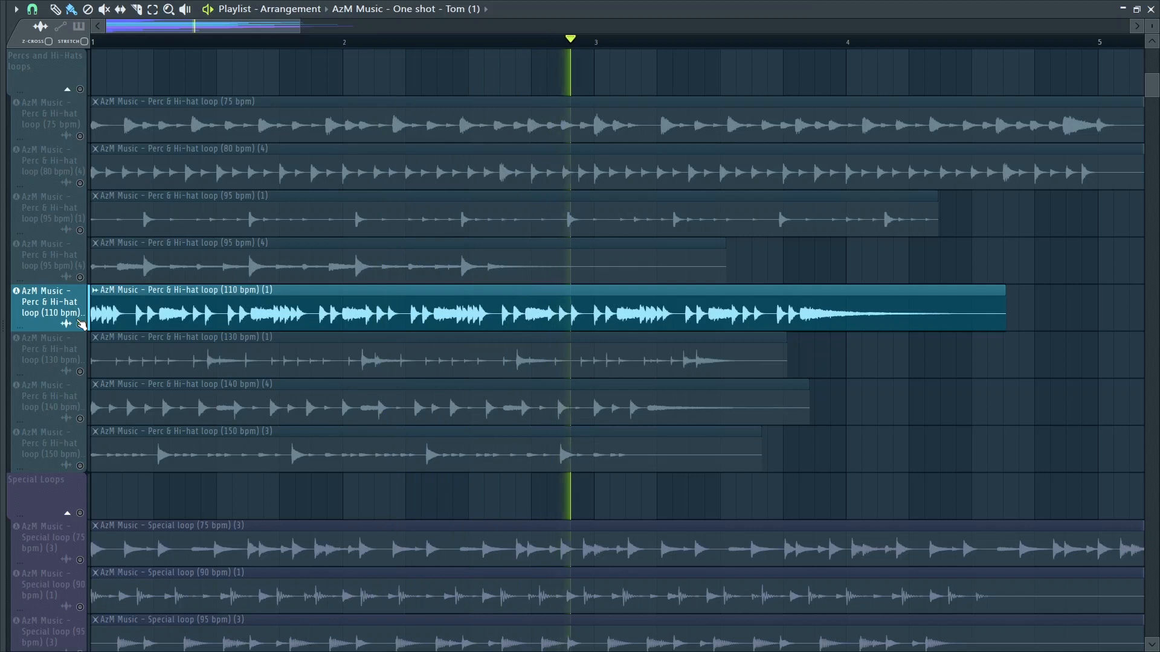
pyautogui.click(738, 41)
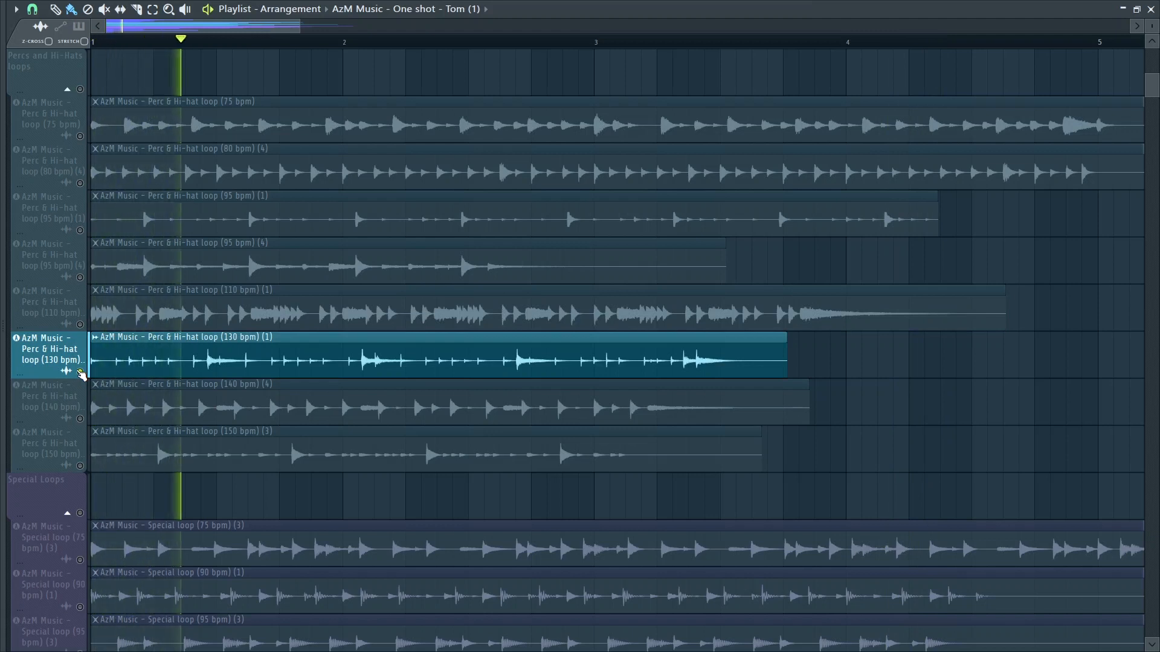
pyautogui.click(348, 39)
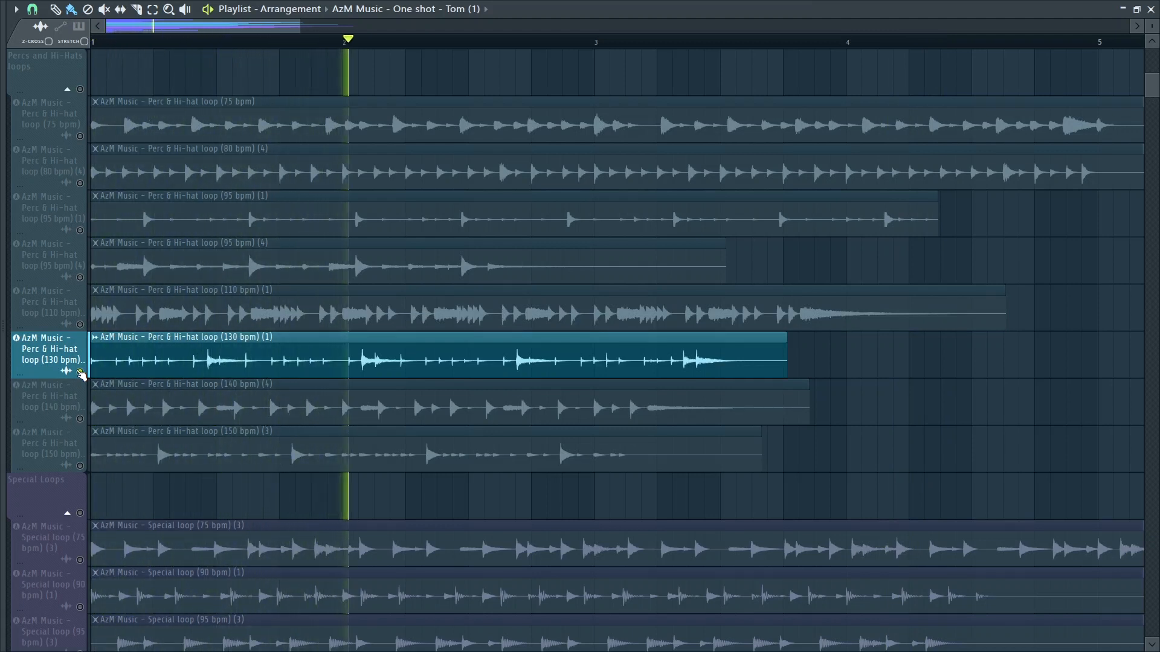
pyautogui.click(516, 41)
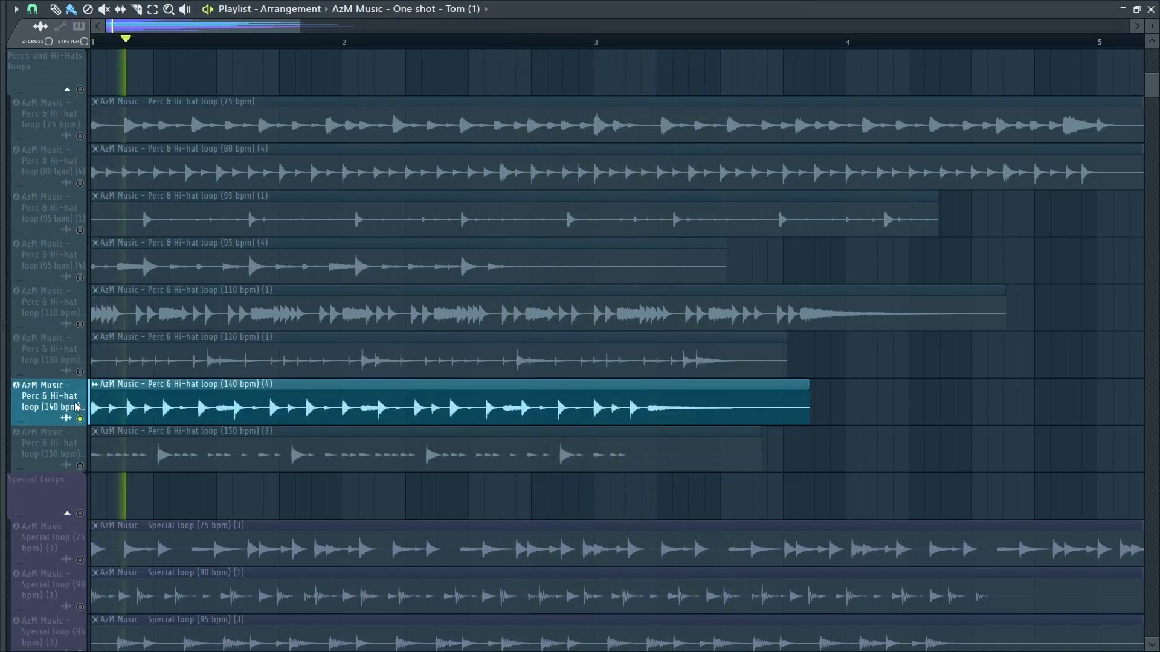
pyautogui.click(292, 42)
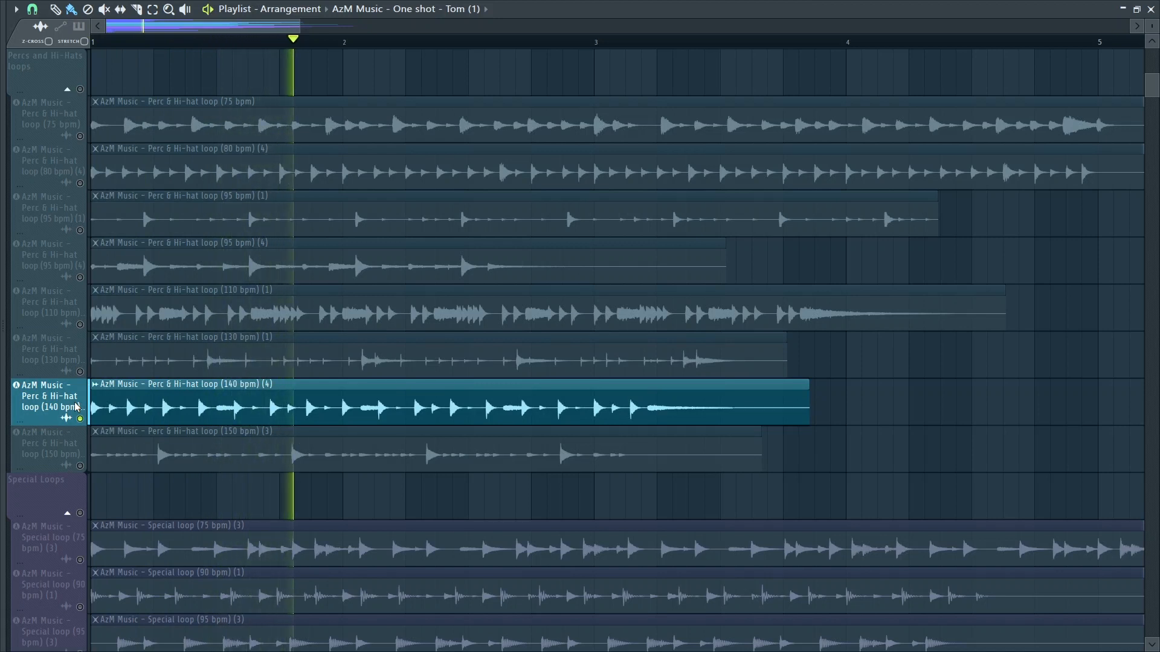
pyautogui.click(462, 41)
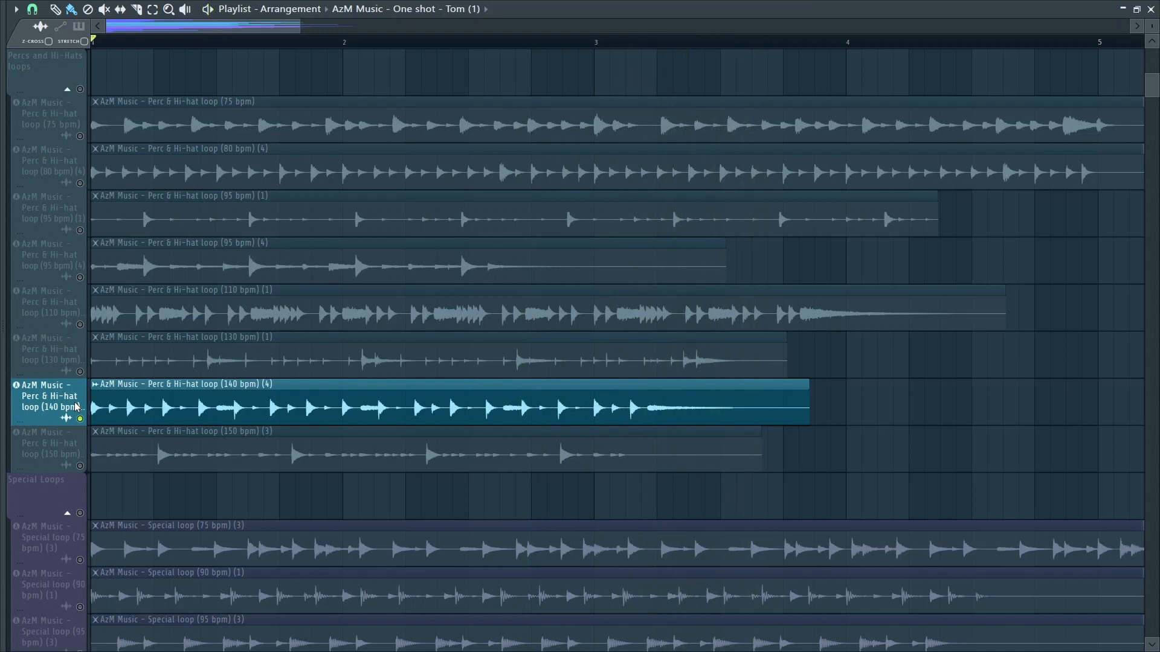
pyautogui.click(48, 442)
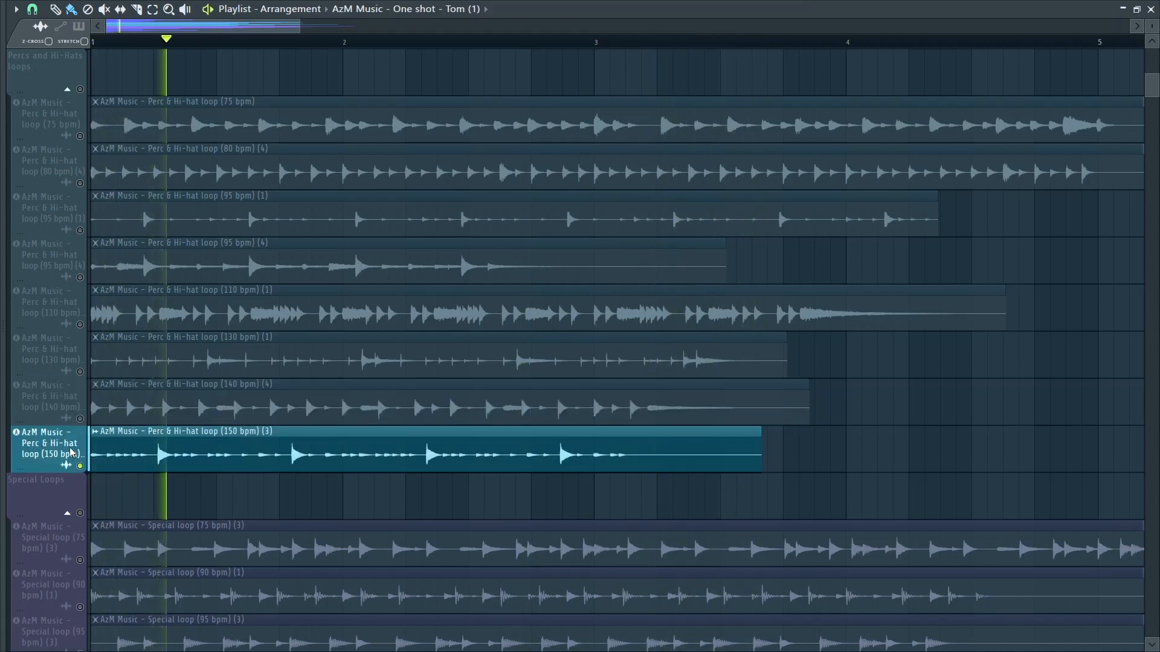
pyautogui.click(334, 41)
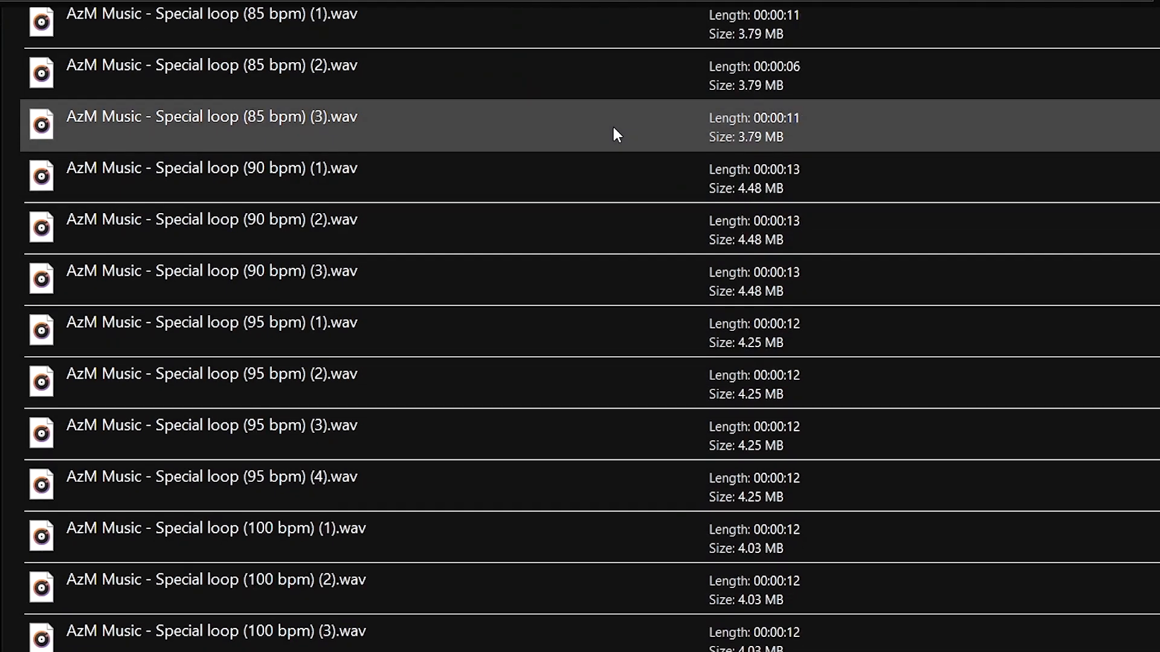
# Scroll the File Explorer listing through the Special loop WAVs to the 150 bpm files.
pyautogui.scroll(-3)
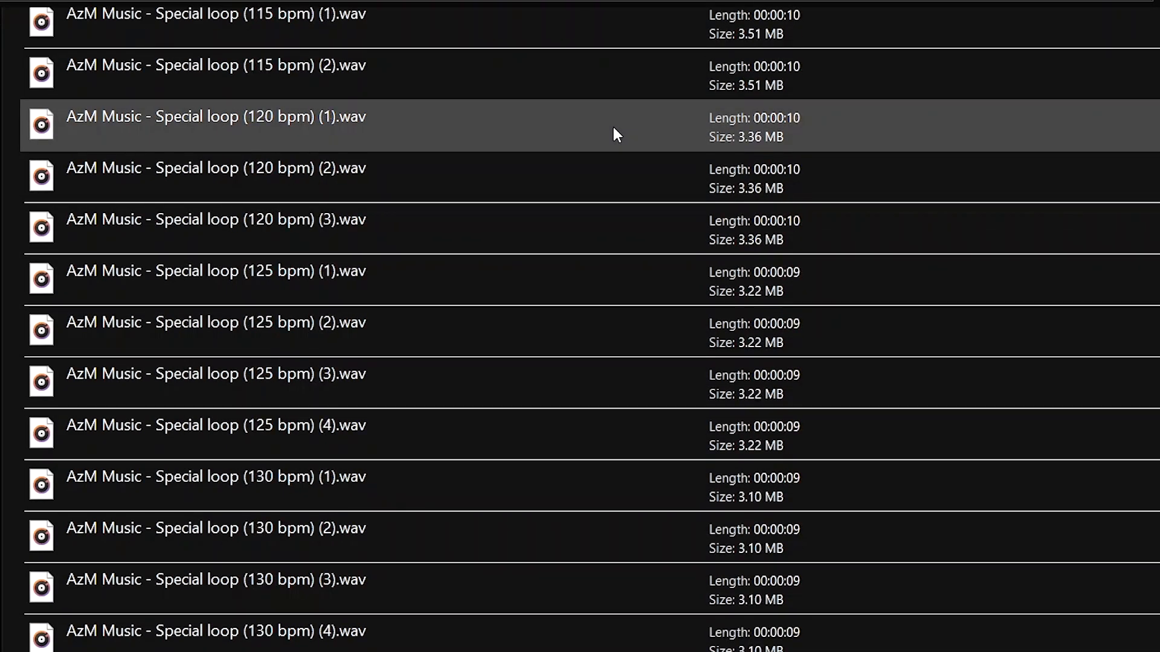
pyautogui.scroll(-3)
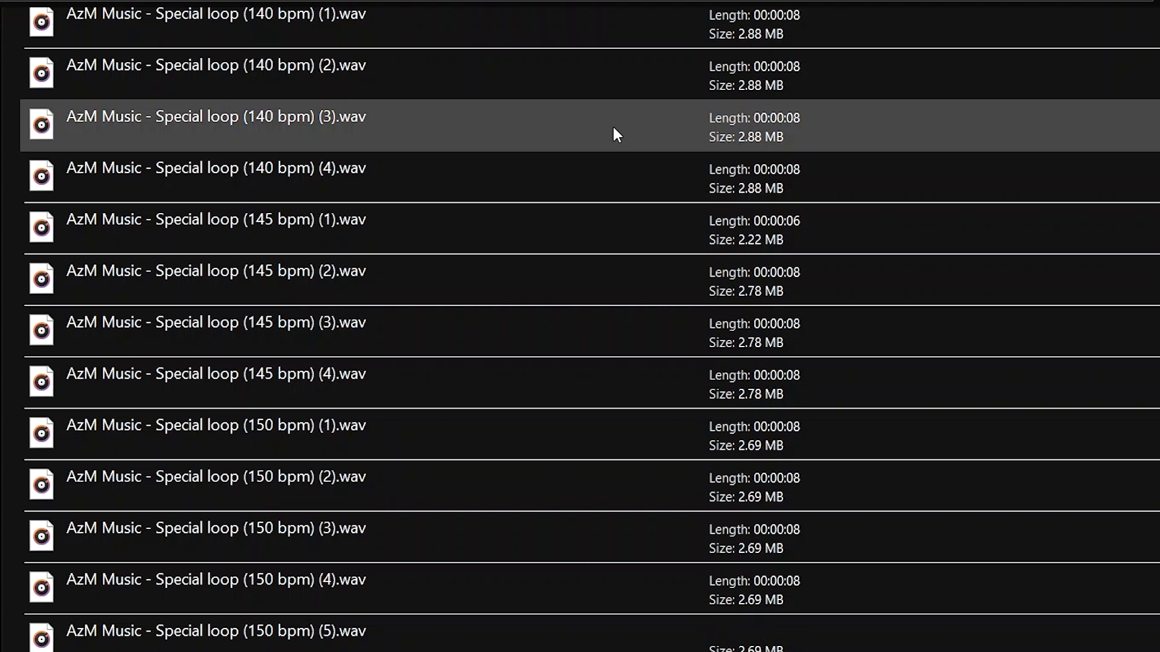
pyautogui.scroll(3)
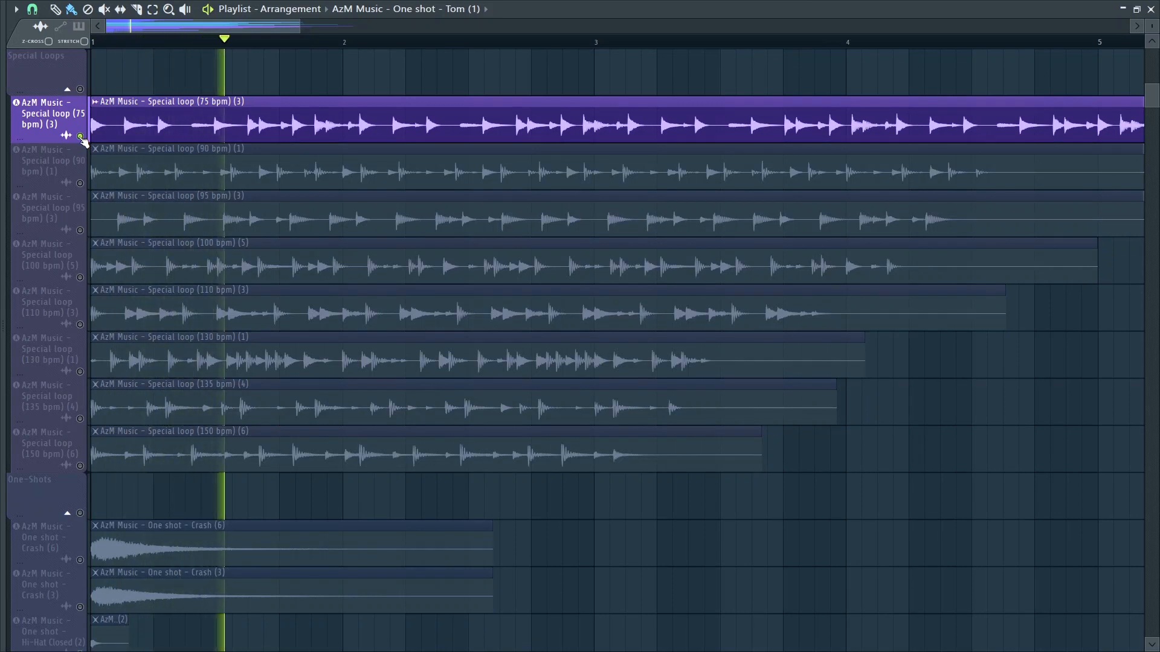
# Solo the special loop tracks at 75, 90, 95 and 100 bpm in turn.
pyautogui.click(393, 39)
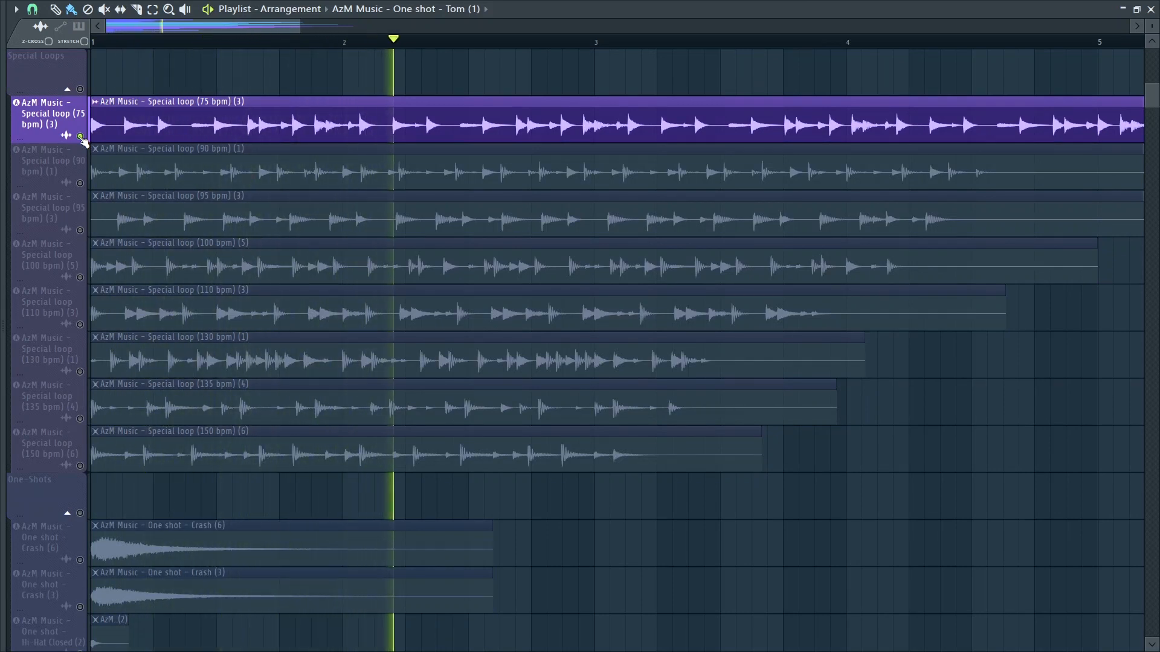
pyautogui.click(561, 41)
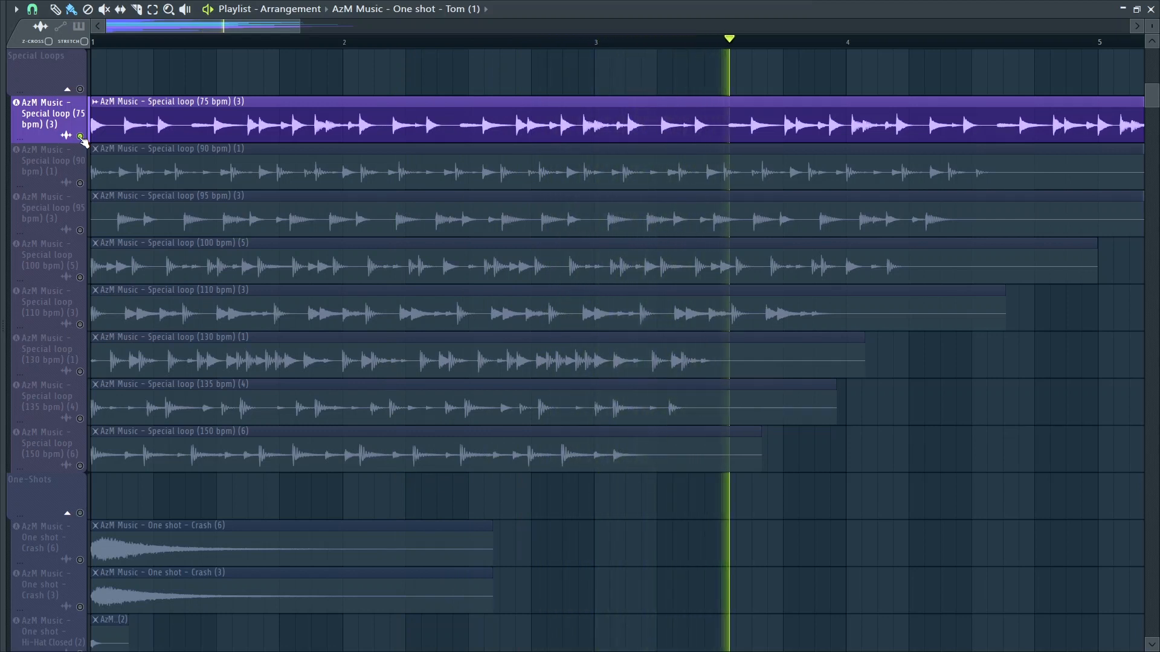
pyautogui.click(897, 41)
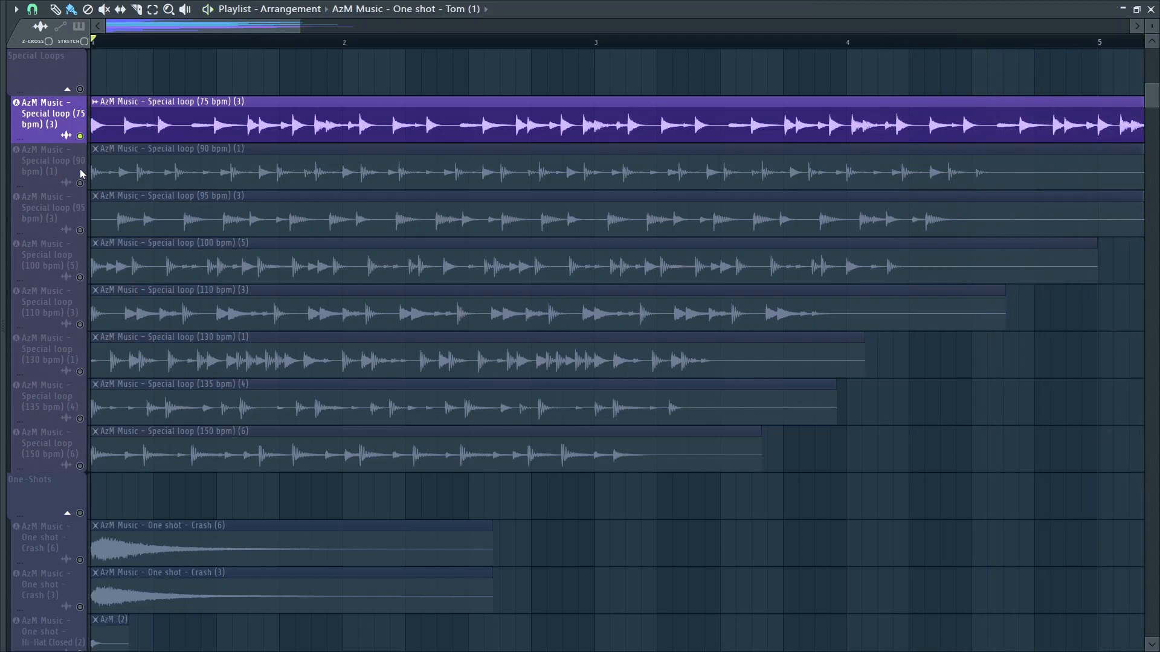
pyautogui.click(44, 161)
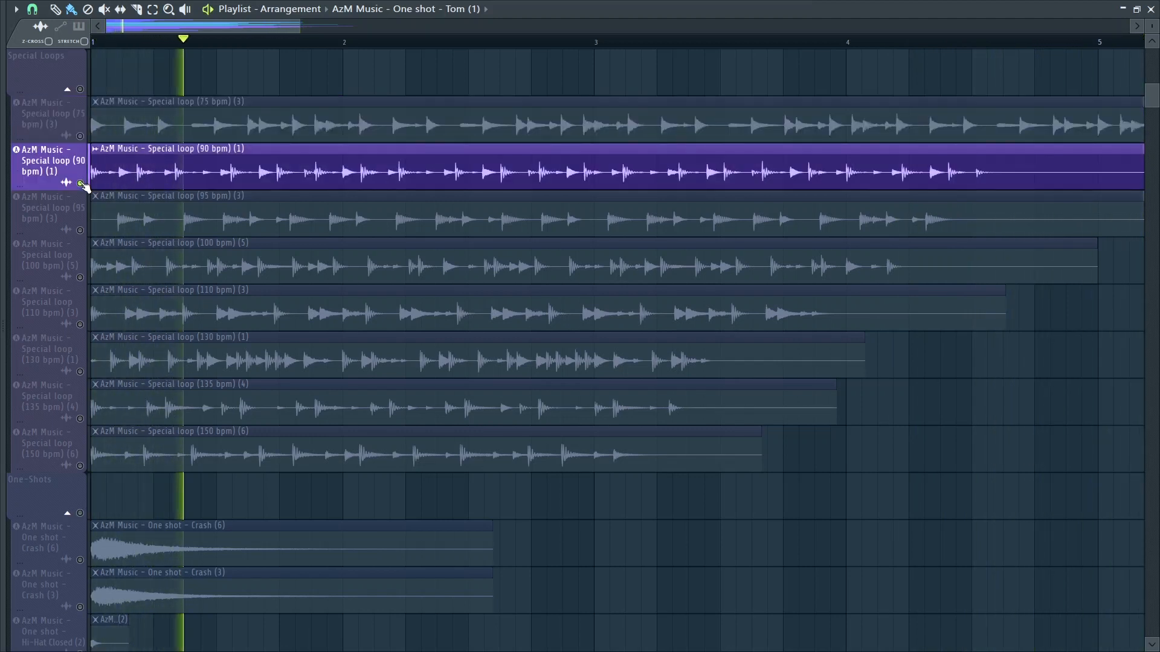
pyautogui.click(349, 42)
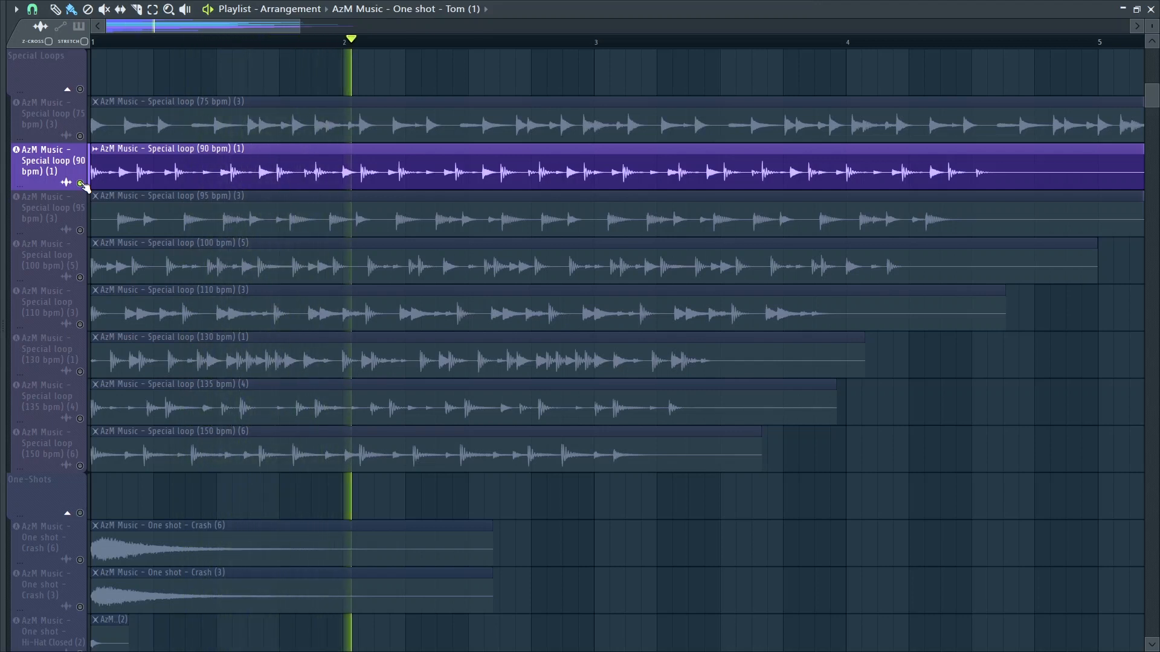
pyautogui.click(518, 42)
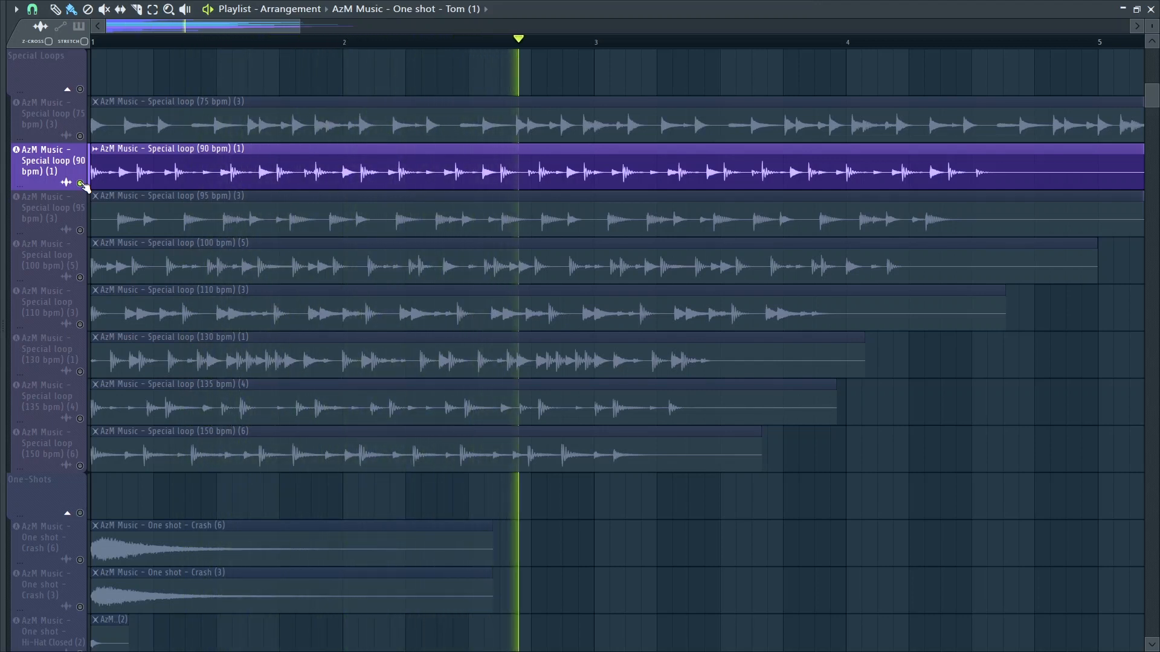
pyautogui.click(686, 42)
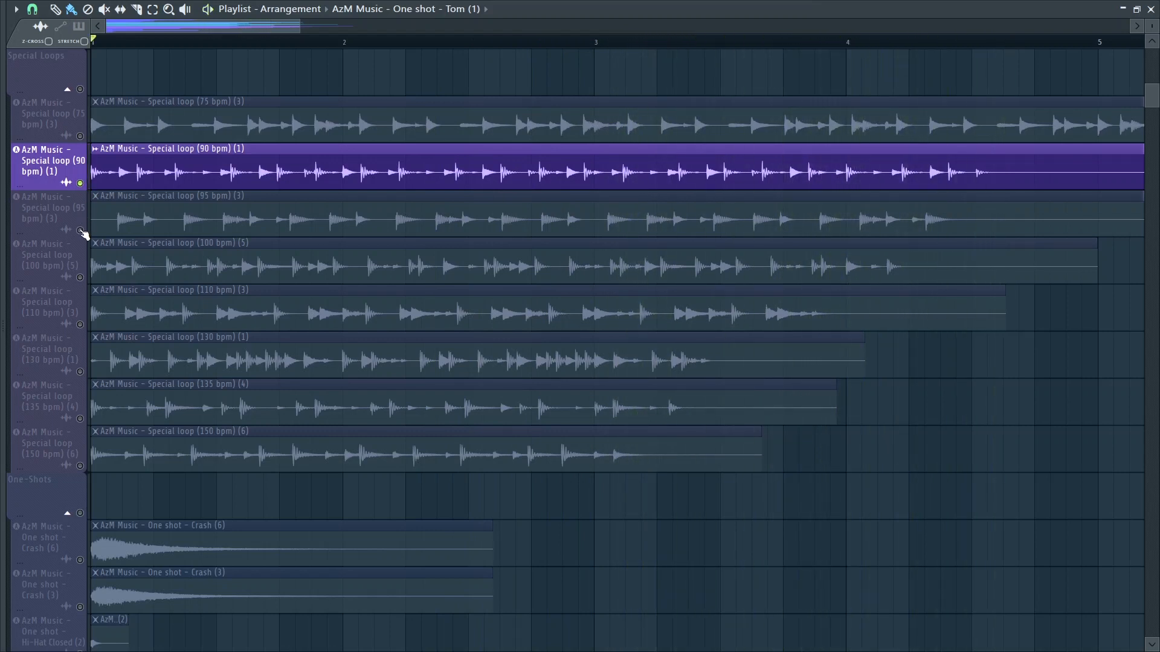
pyautogui.click(44, 207)
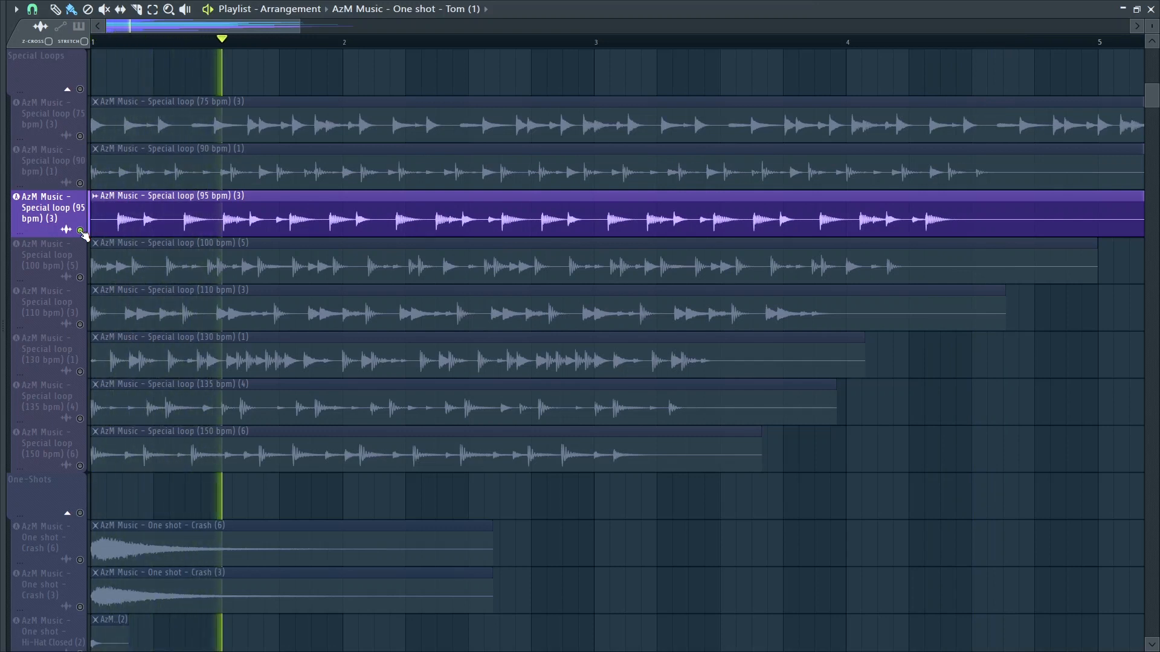
pyautogui.click(388, 39)
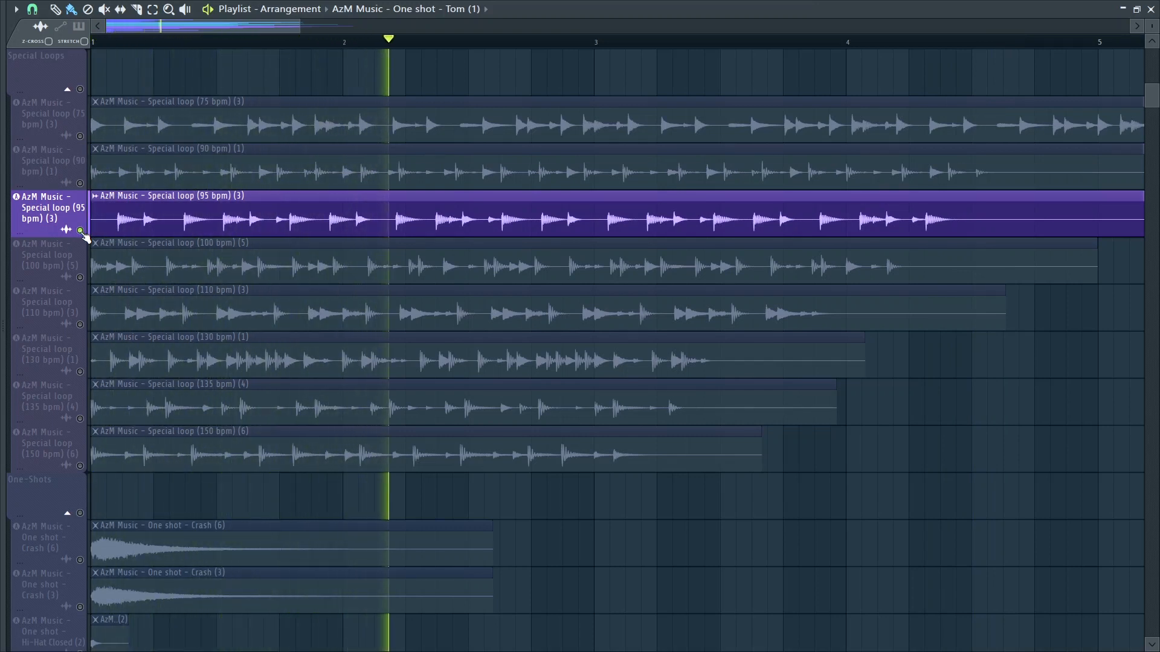
pyautogui.click(557, 38)
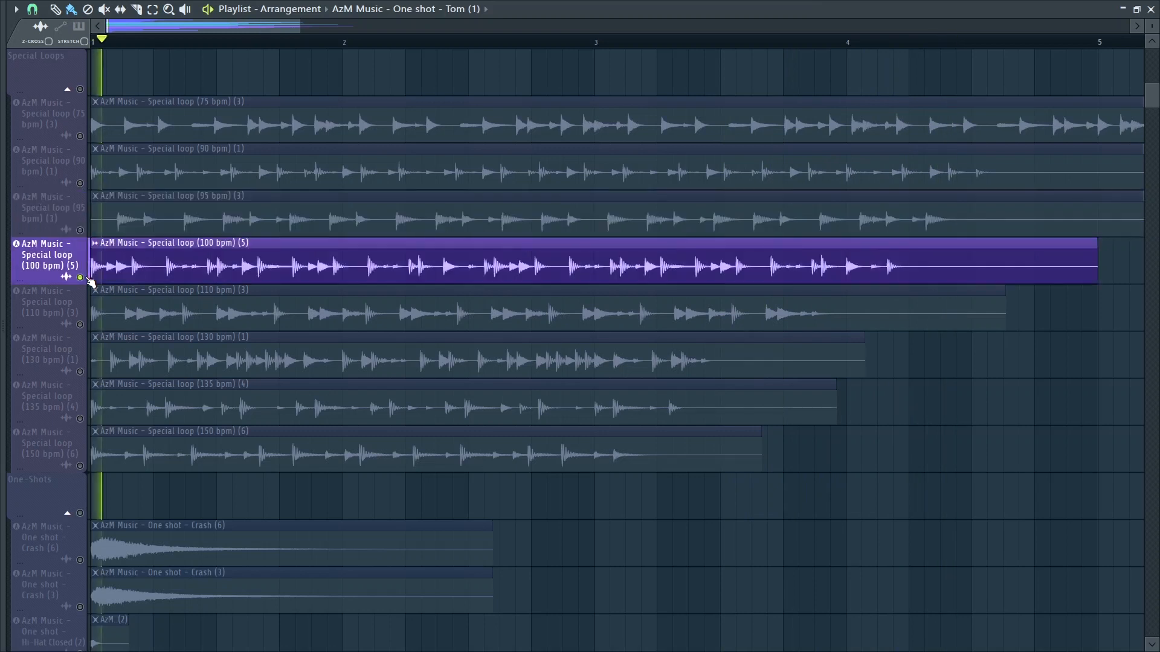
# Solo the 110, 130, 135 and 150 bpm special loops, then a one-shot hi-hat track.
pyautogui.click(268, 38)
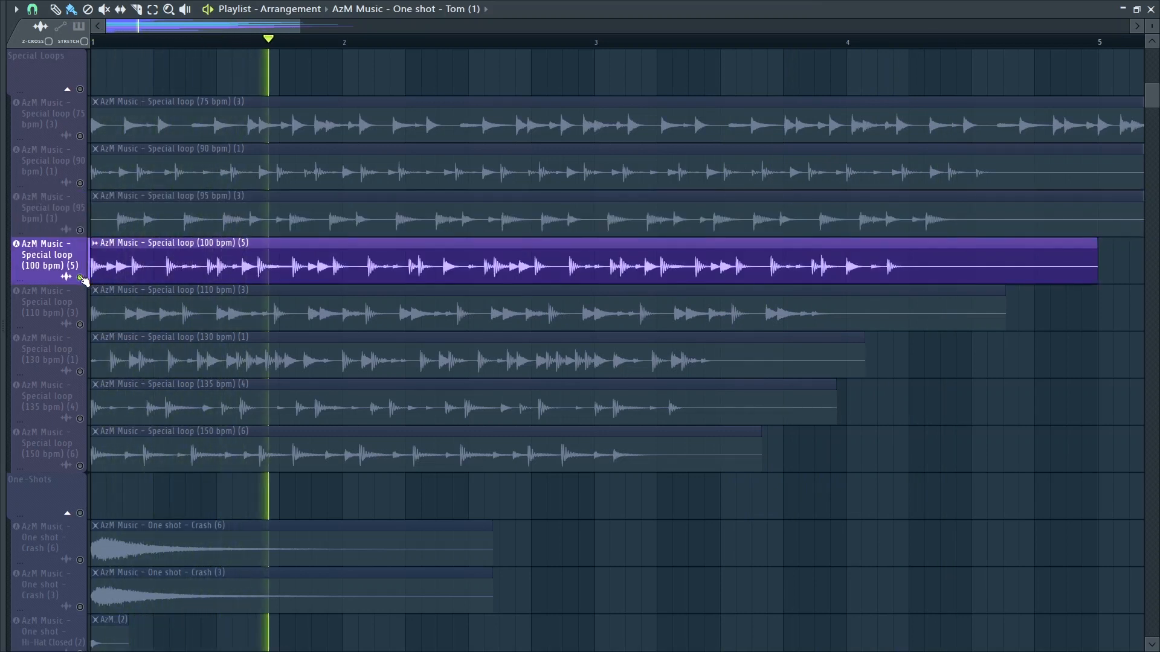
pyautogui.click(437, 41)
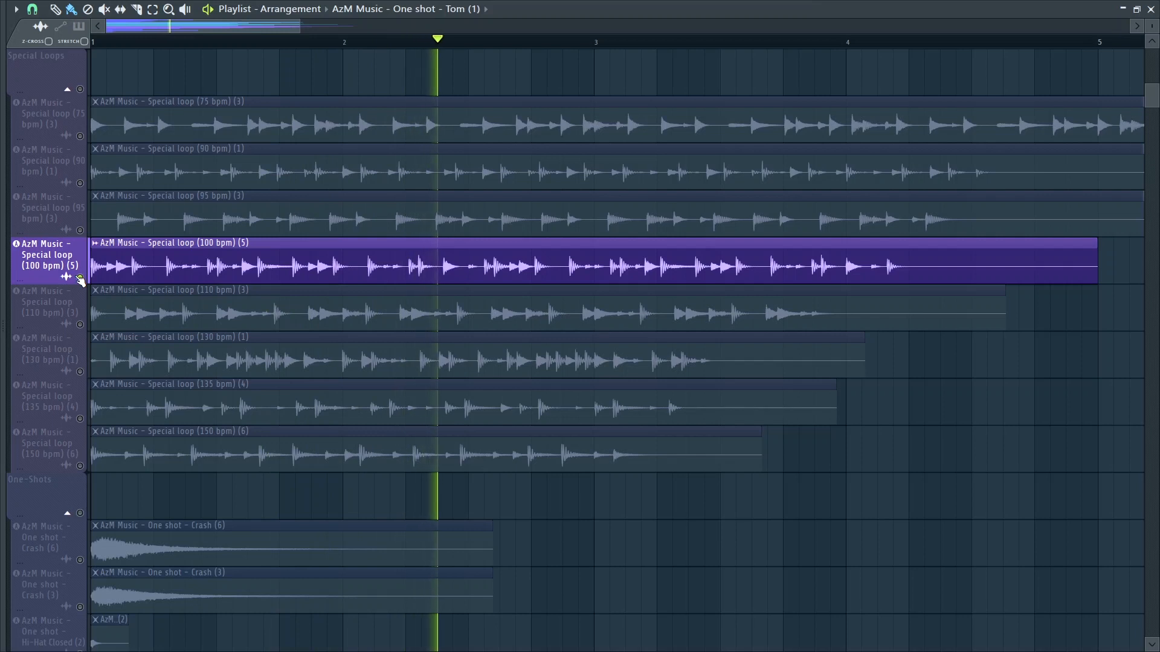
pyautogui.click(604, 39)
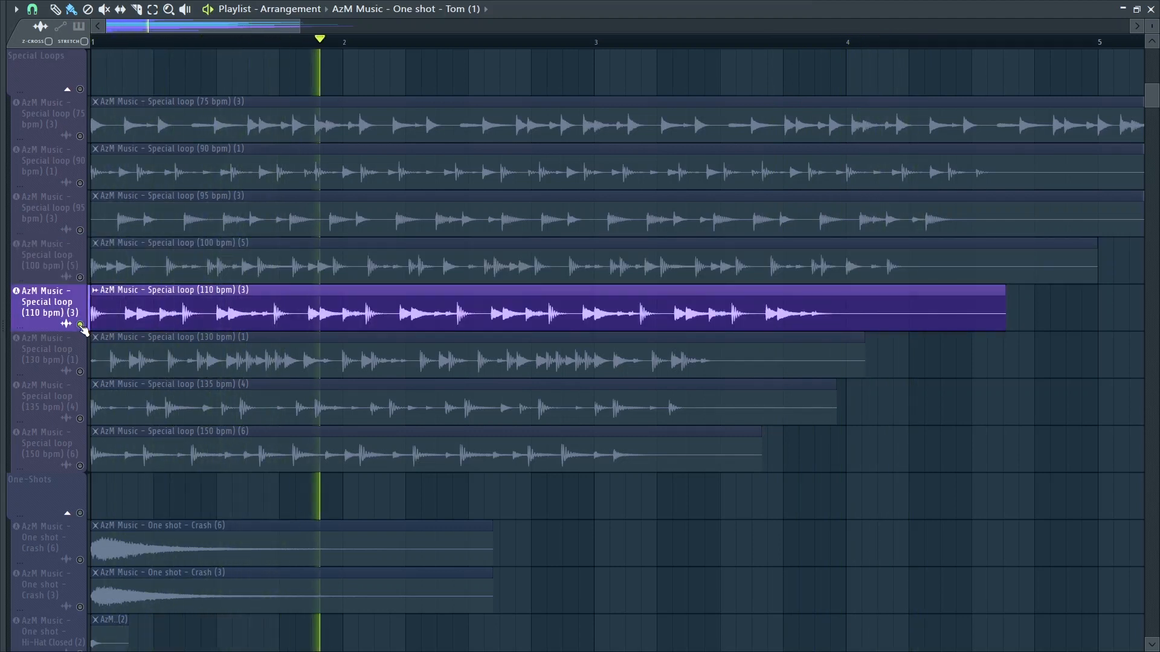
pyautogui.click(487, 42)
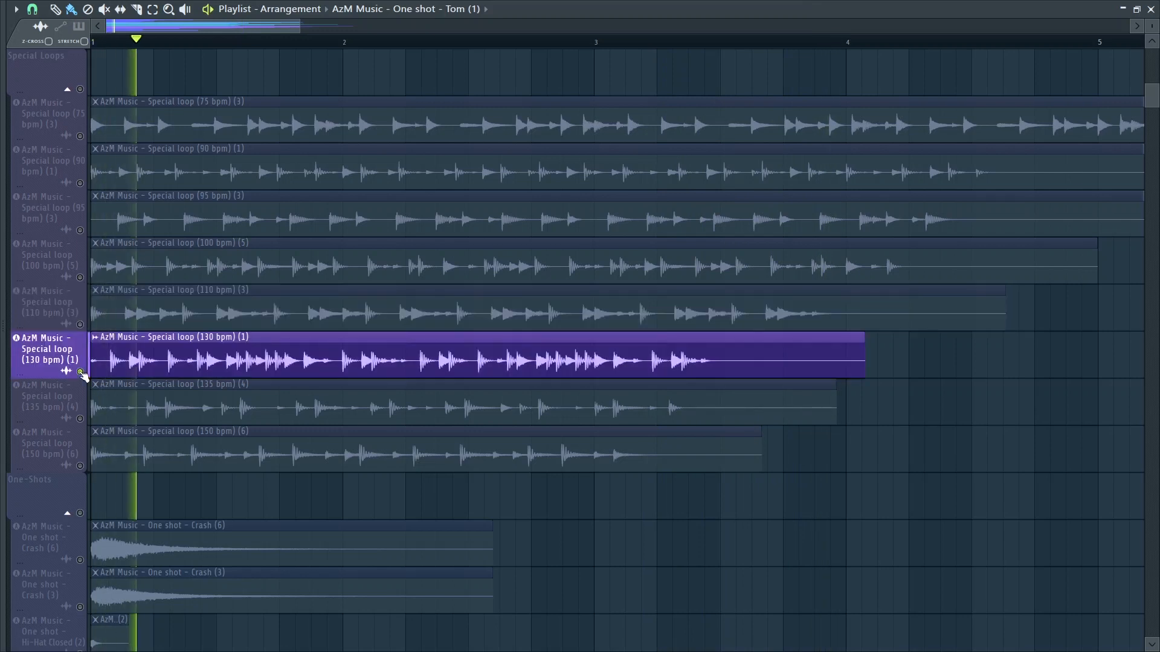
pyautogui.click(305, 39)
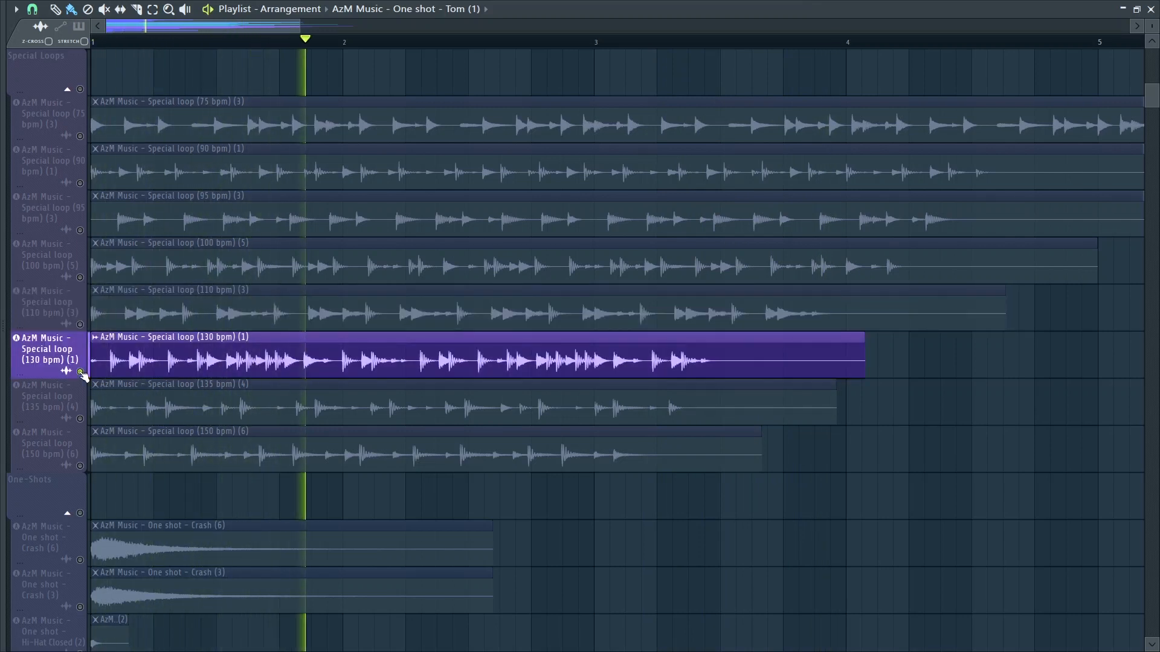
pyautogui.click(471, 42)
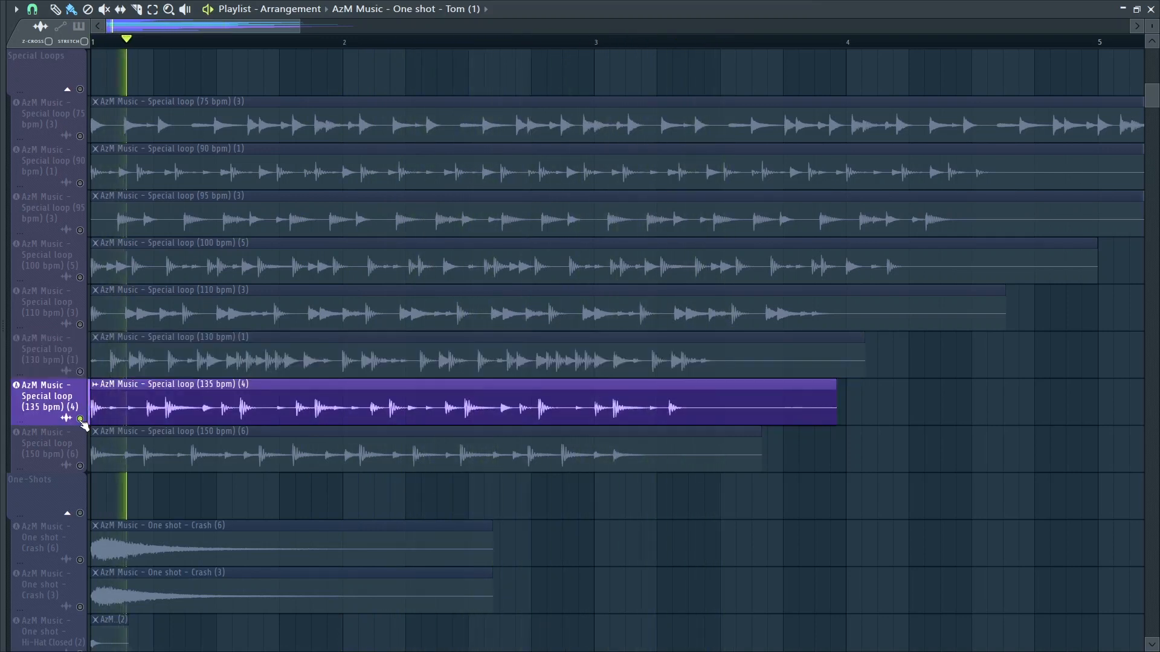
pyautogui.click(295, 42)
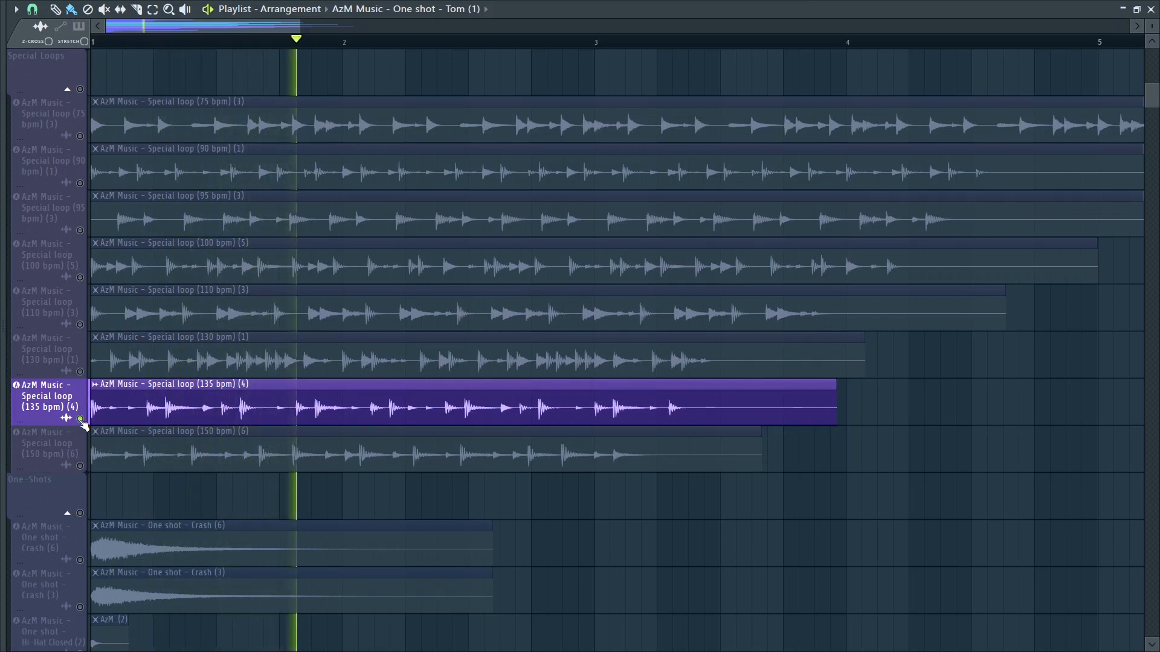
pyautogui.click(463, 41)
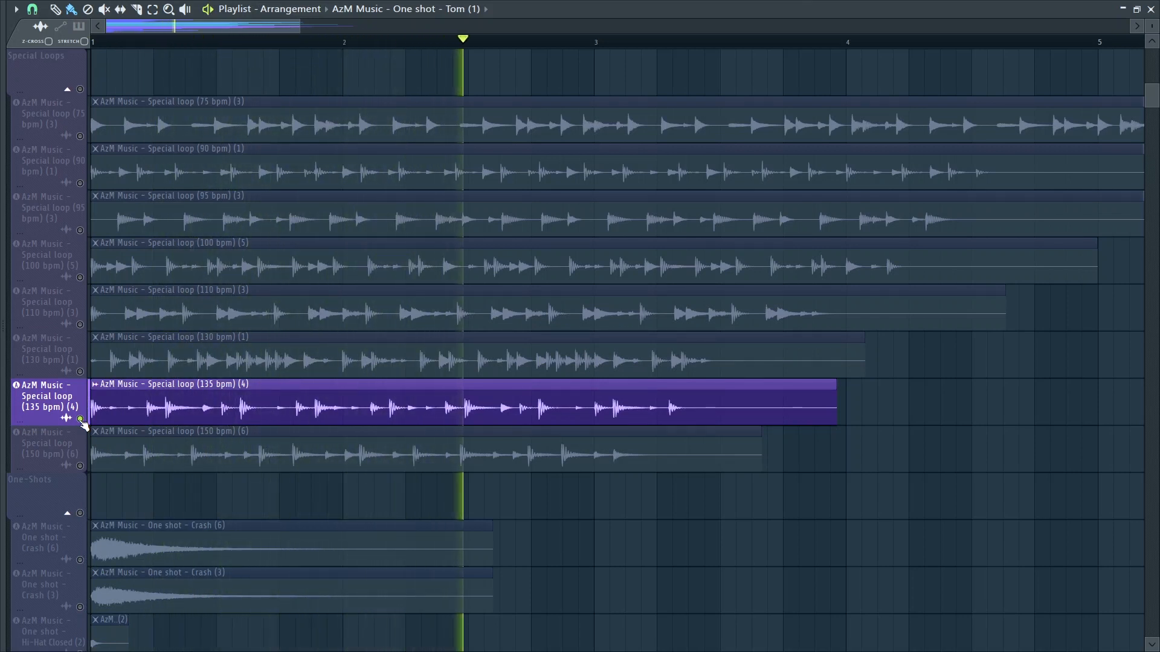
pyautogui.click(630, 40)
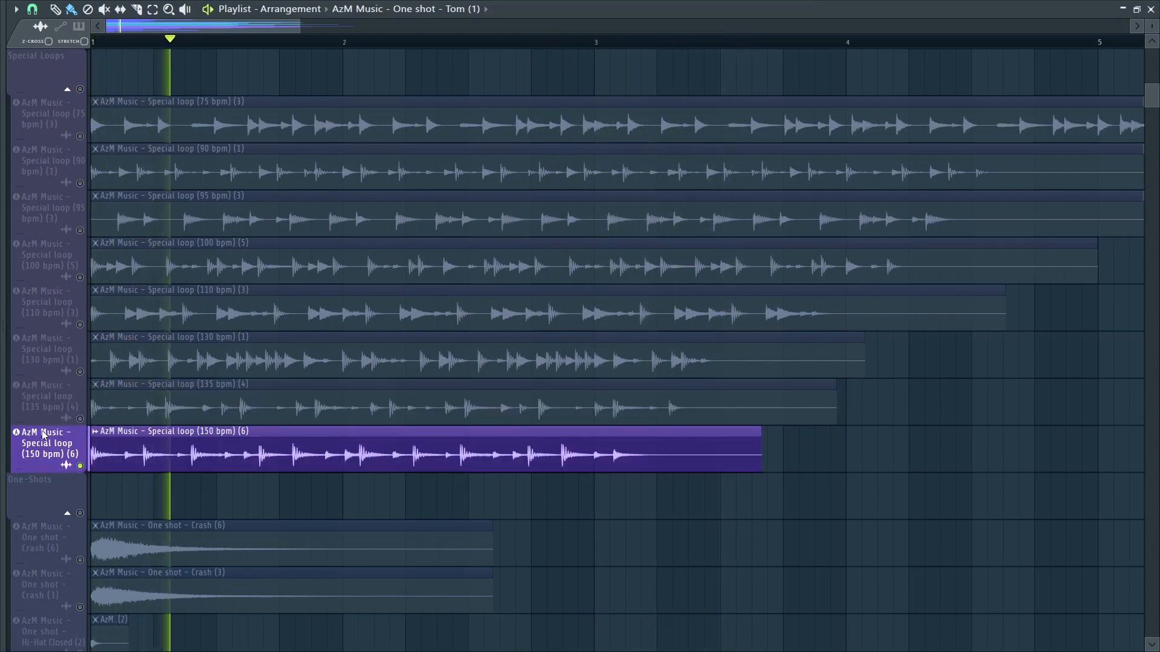
pyautogui.click(339, 40)
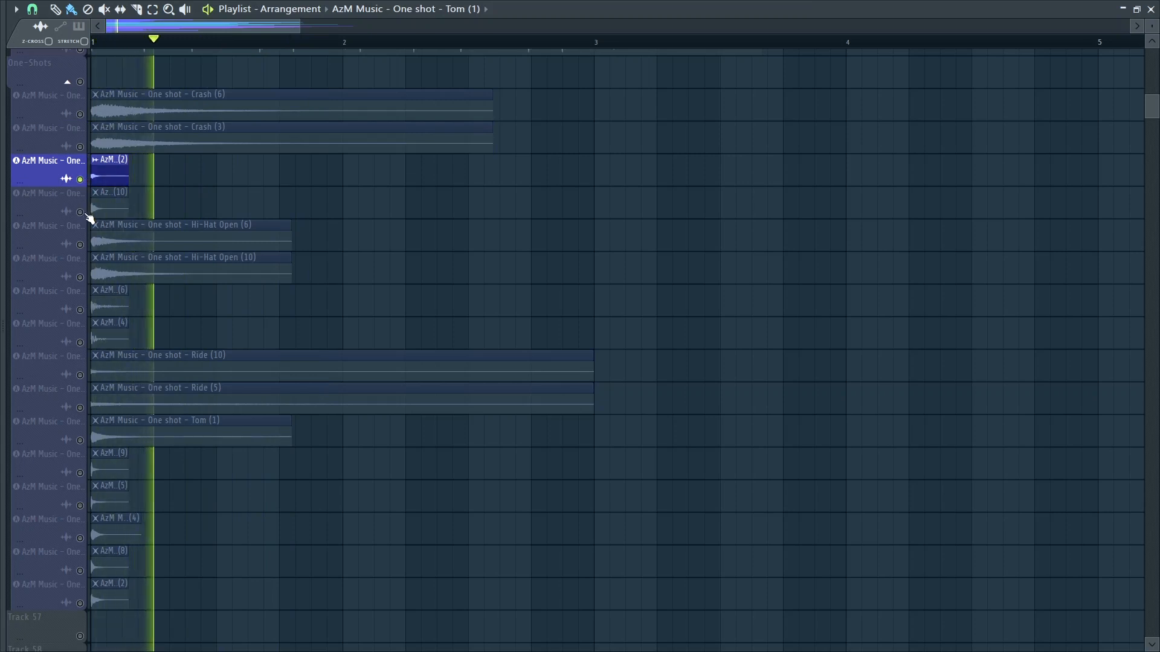
# Solo a short one-shot track, then the Ride (10) one-shot.
pyautogui.click(48, 225)
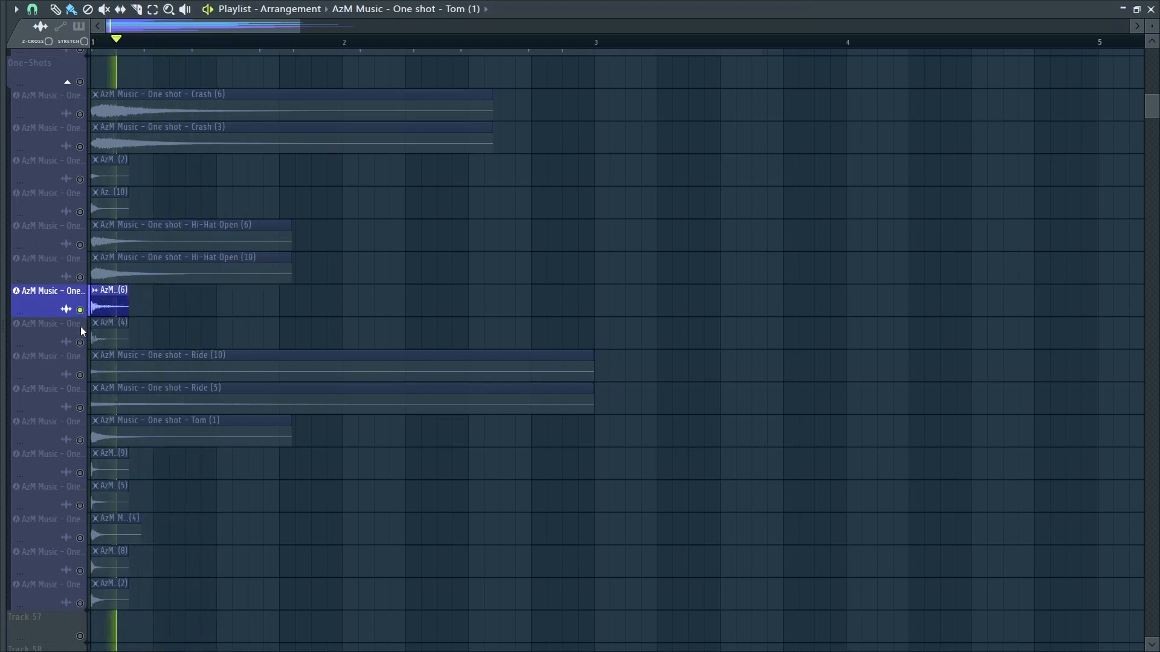
pyautogui.click(49, 356)
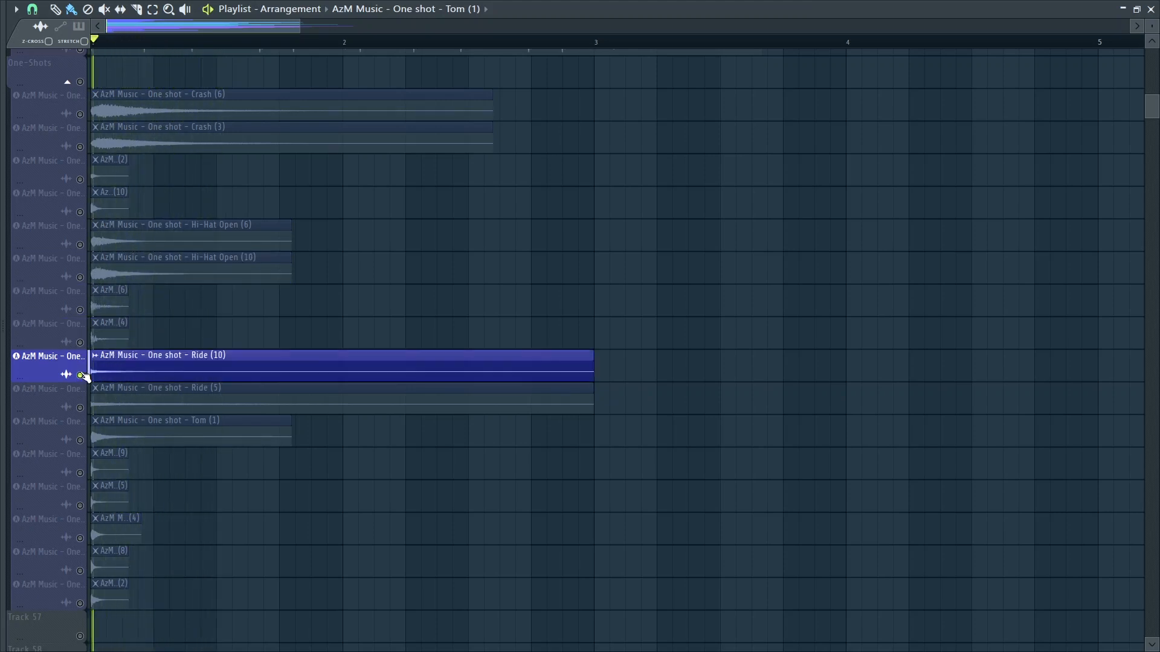
pyautogui.moveTo(84, 413)
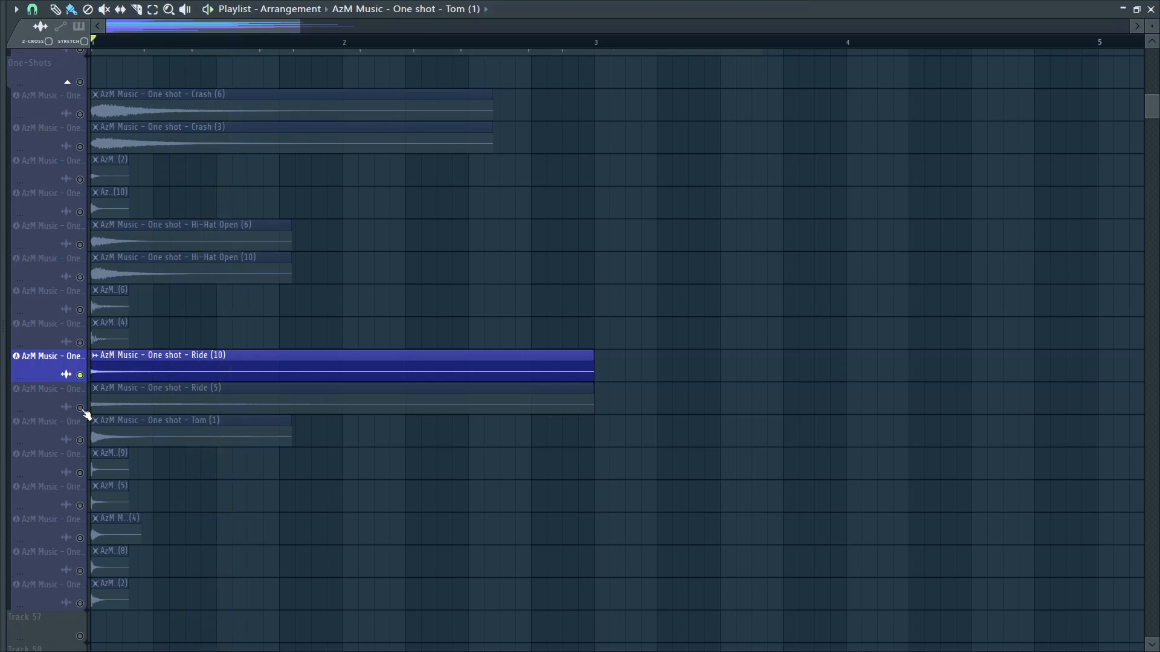